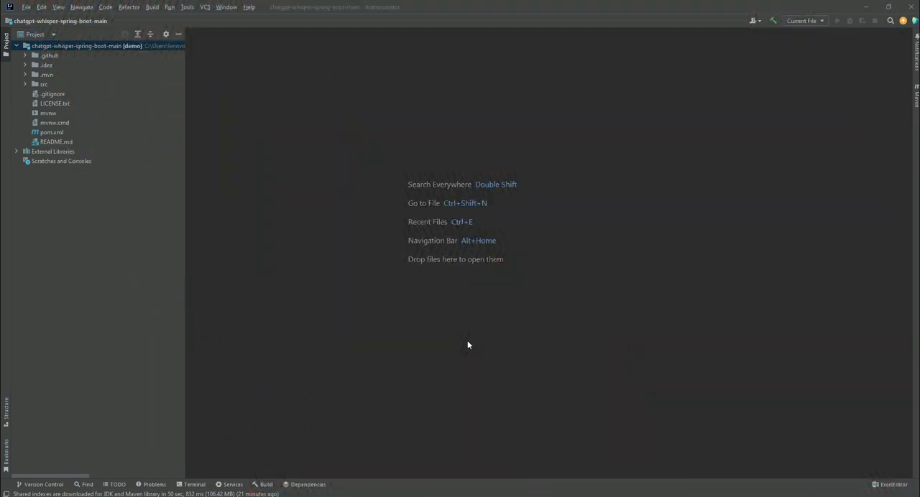
pyautogui.moveTo(116, 120)
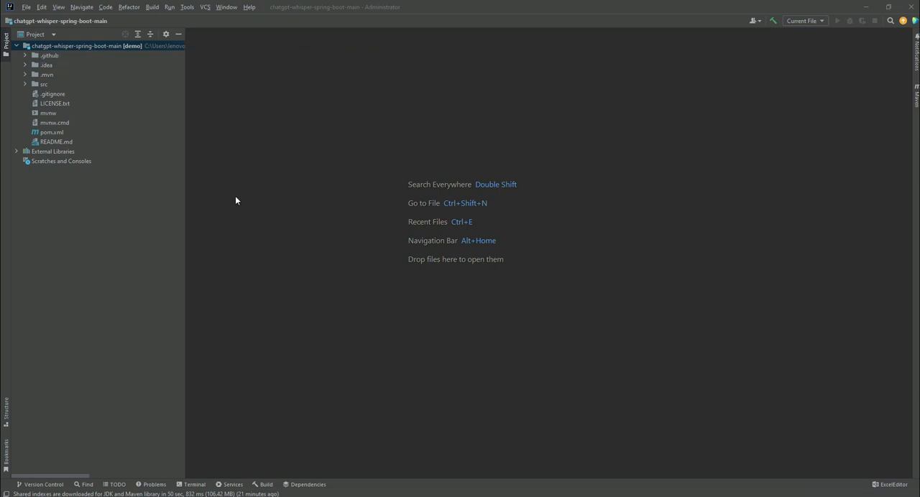
pyautogui.moveTo(47, 167)
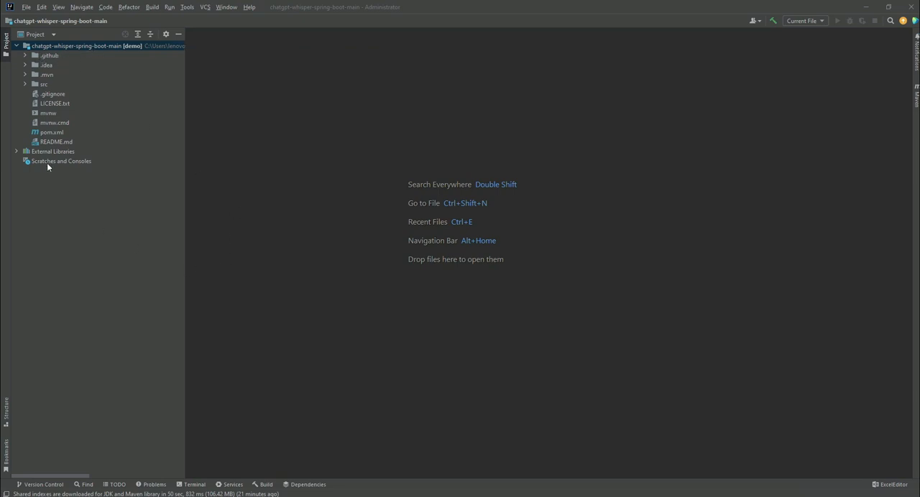
# - Open pom.xml and review the OpenFeign, spring-boot-starter-test and Lombok dependencies
pyautogui.doubleClick(51, 132)
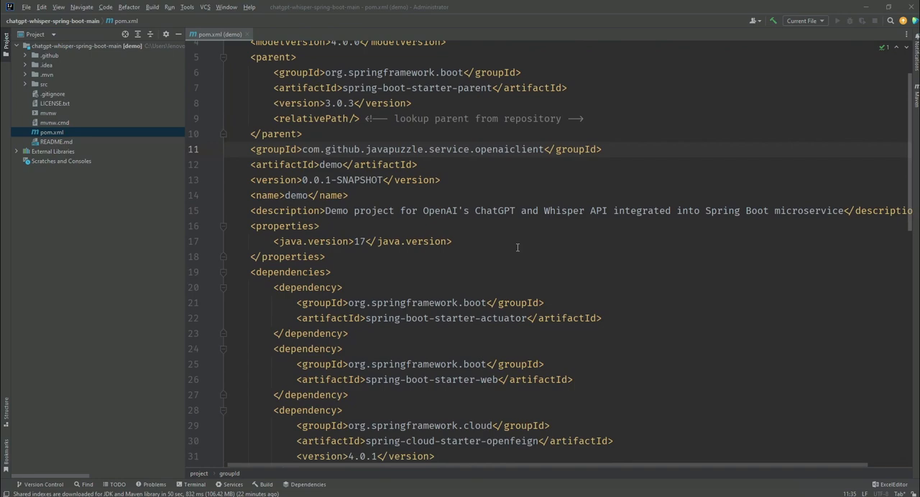
pyautogui.scroll(-3)
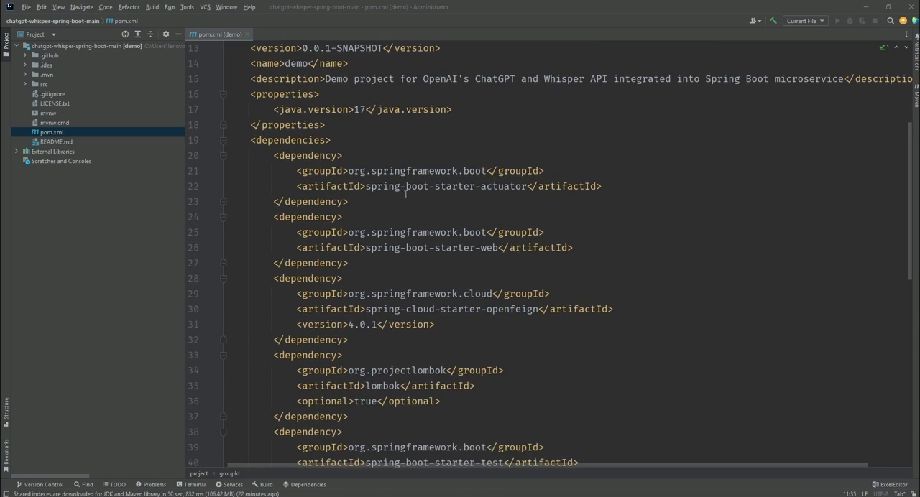
pyautogui.doubleClick(445, 186)
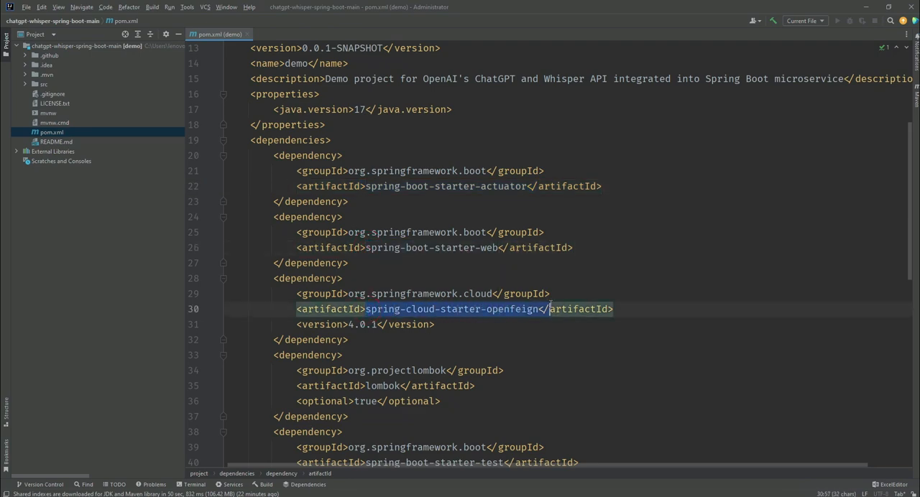
pyautogui.scroll(-3)
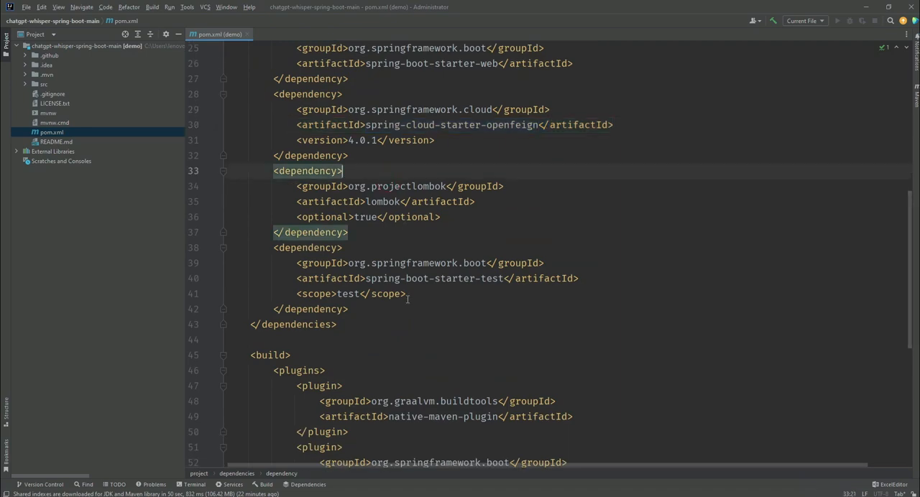
pyautogui.doubleClick(431, 279)
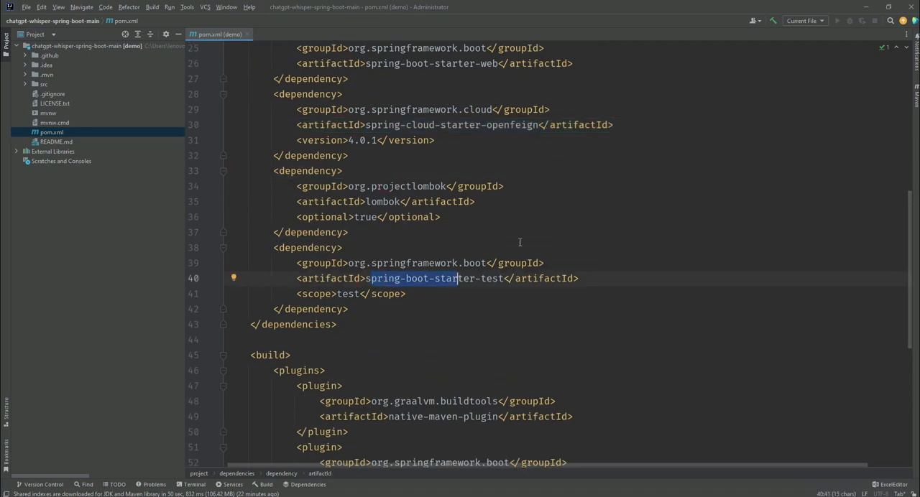
pyautogui.scroll(-3)
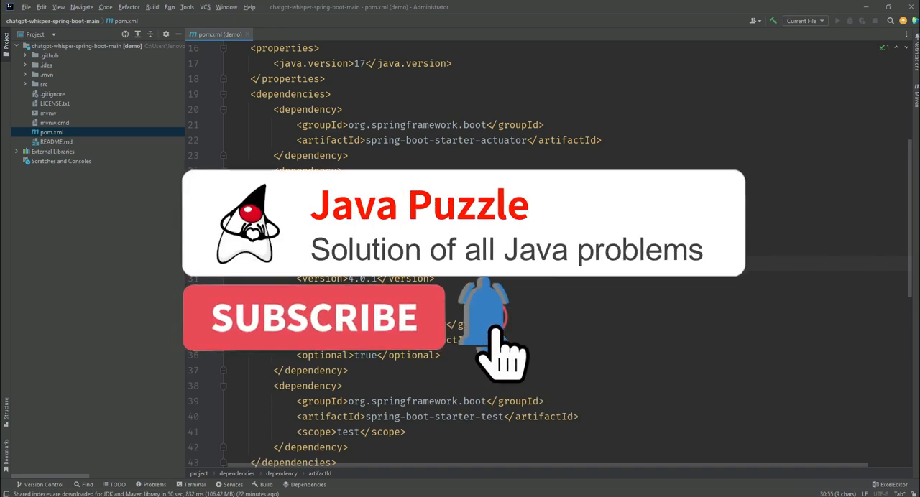
pyautogui.click(312, 317)
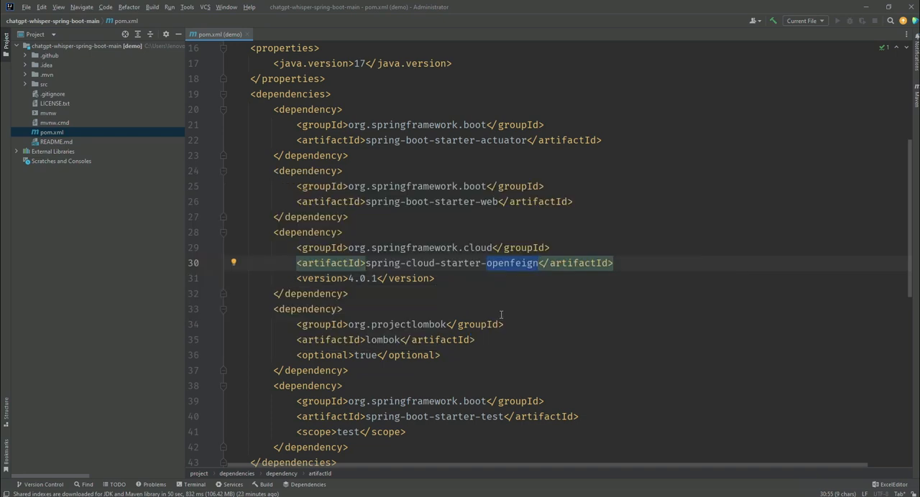
pyautogui.moveTo(274, 246)
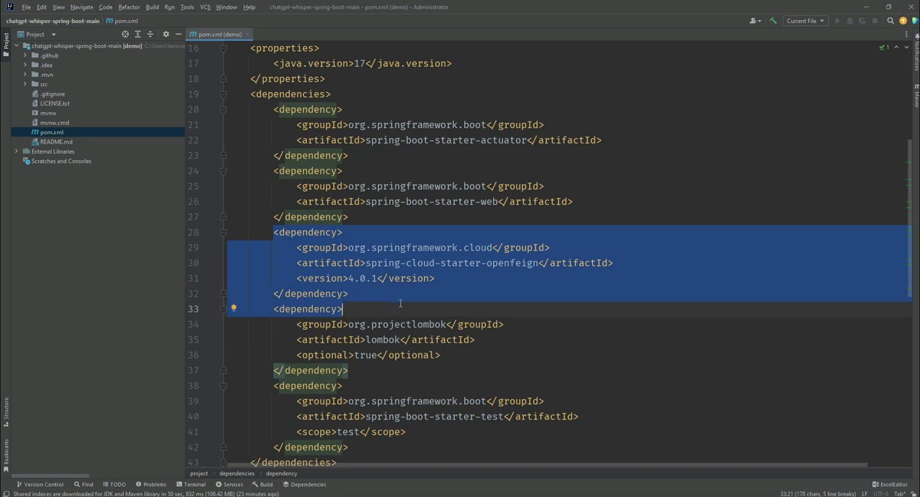
pyautogui.moveTo(479, 301)
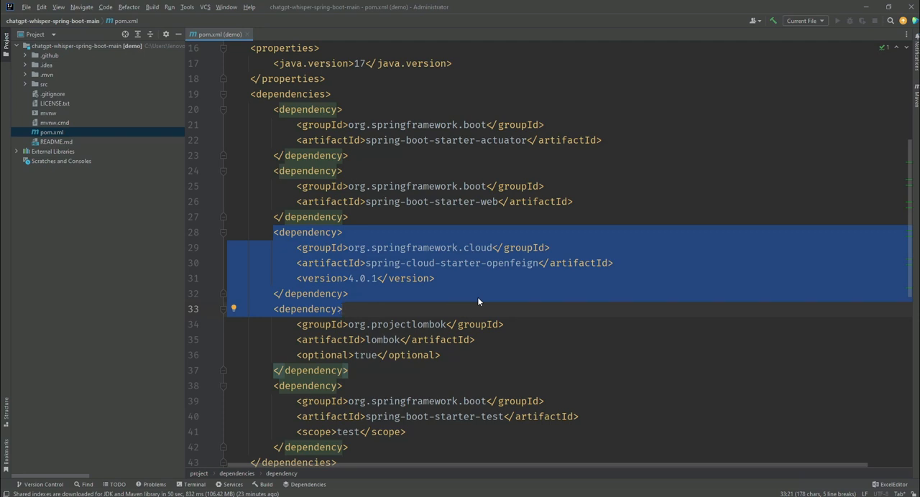
pyautogui.moveTo(241, 299)
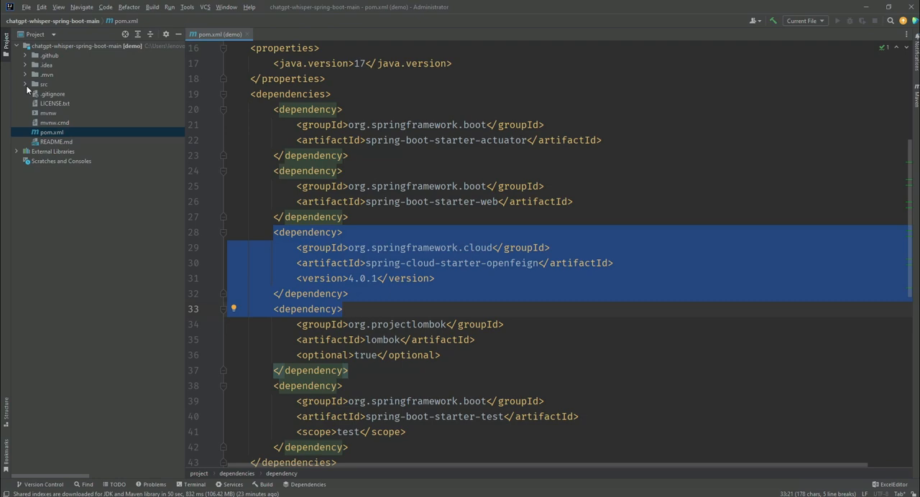
# - Open application.yml from src/main/resources and highlight its server port setting
pyautogui.click(25, 84)
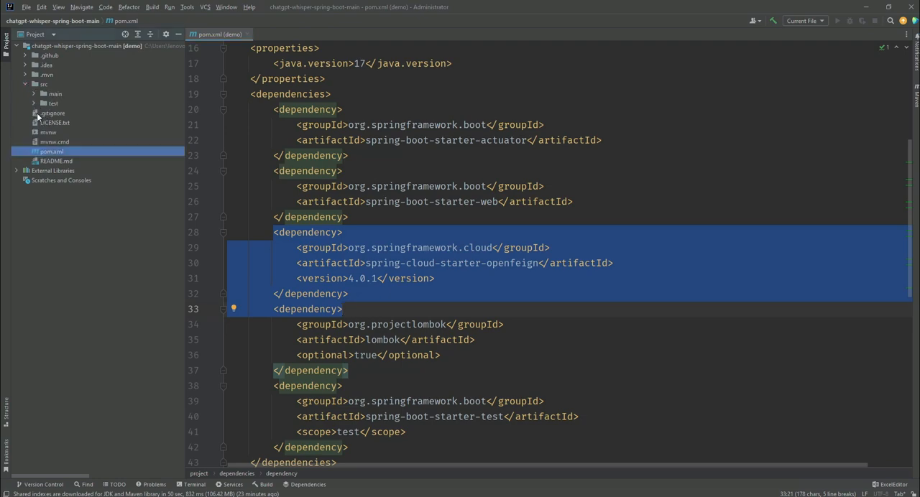
pyautogui.click(55, 93)
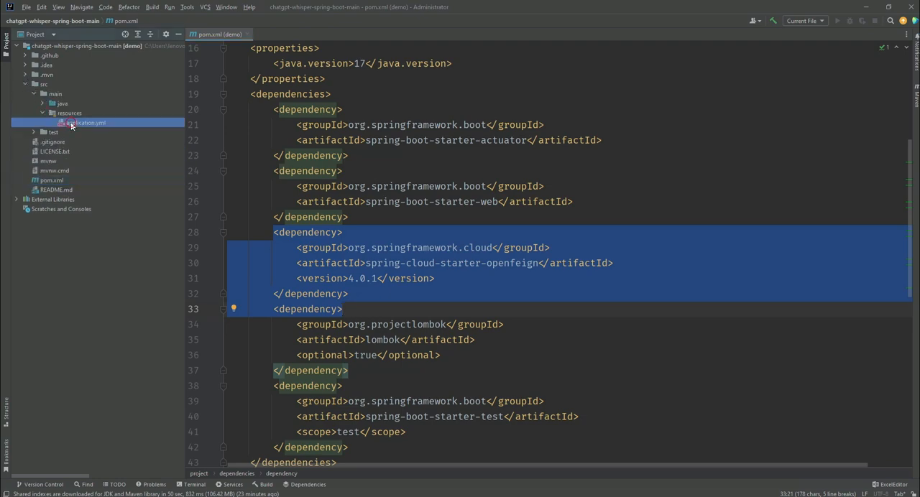
pyautogui.doubleClick(86, 122)
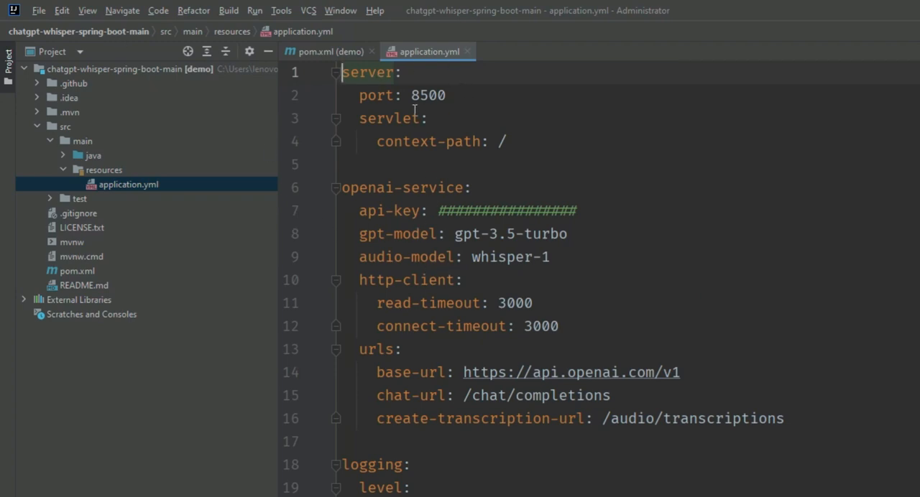
pyautogui.doubleClick(426, 95)
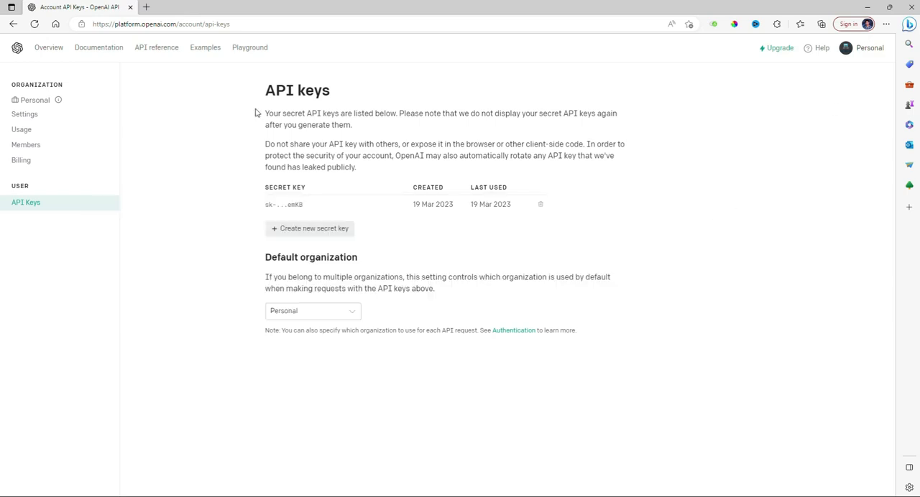
pyautogui.moveTo(266, 203)
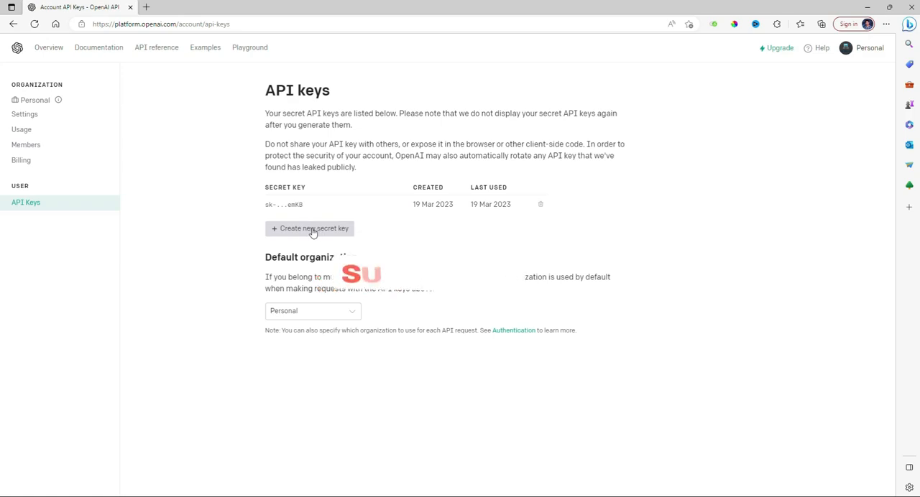
# - Create a new secret key on the OpenAI API keys page and copy it
pyautogui.click(310, 228)
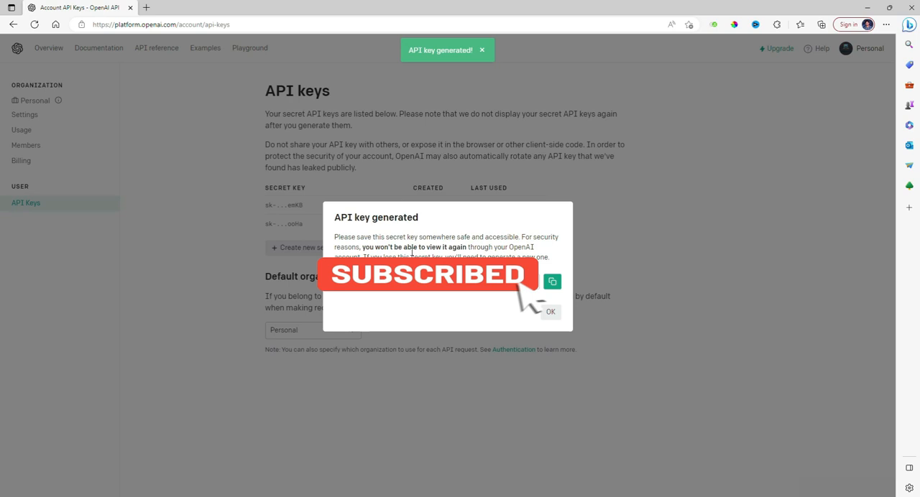
pyautogui.click(552, 281)
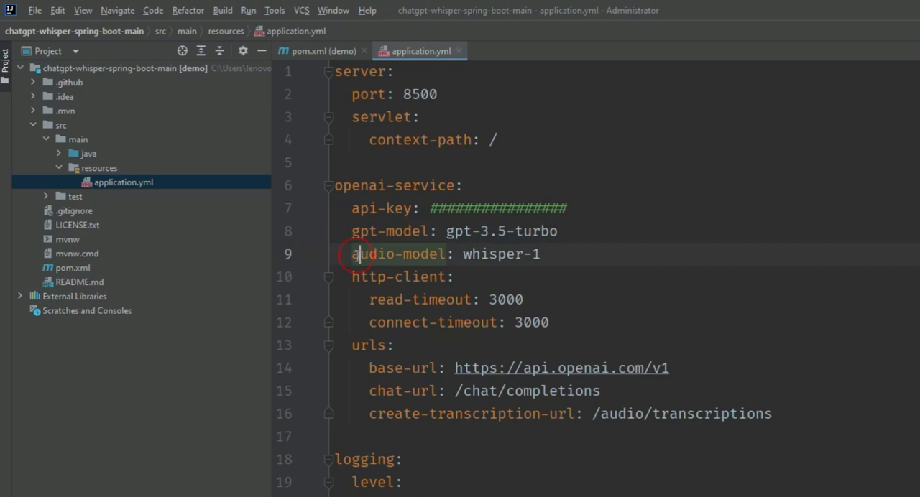
pyautogui.doubleClick(397, 254)
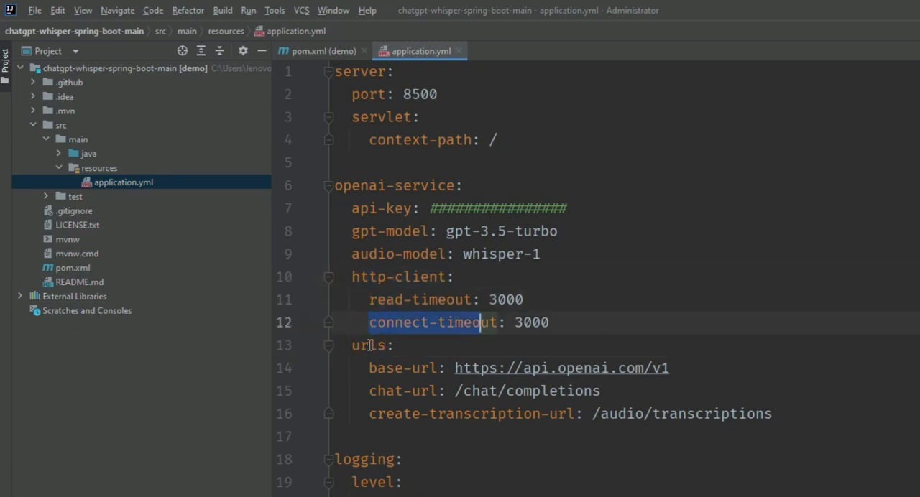
pyautogui.doubleClick(369, 345)
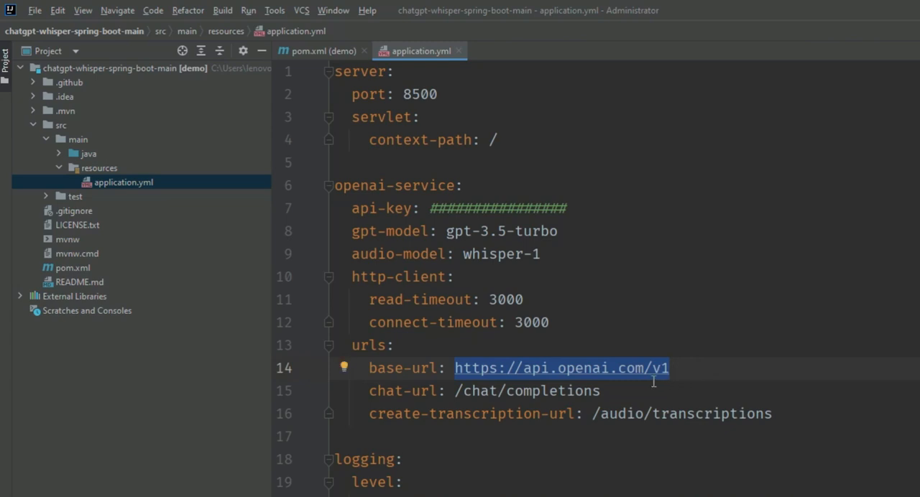
pyautogui.moveTo(771, 333)
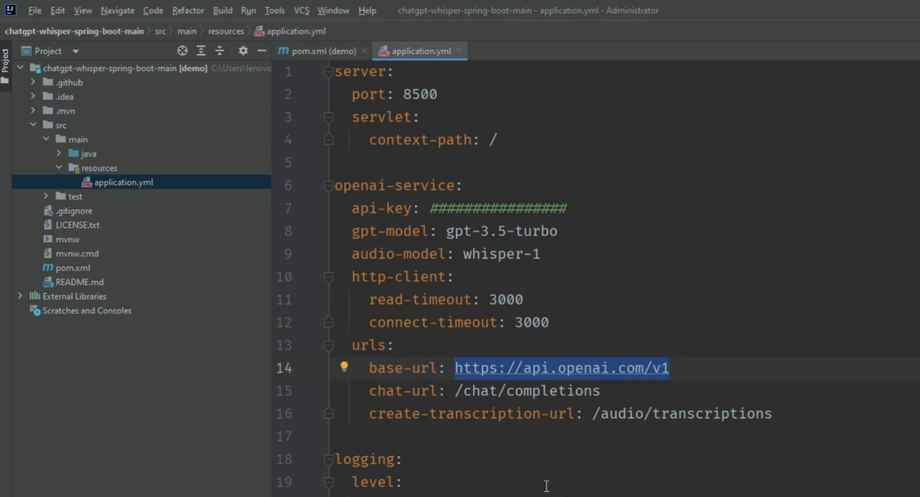
pyautogui.doubleClick(403, 391)
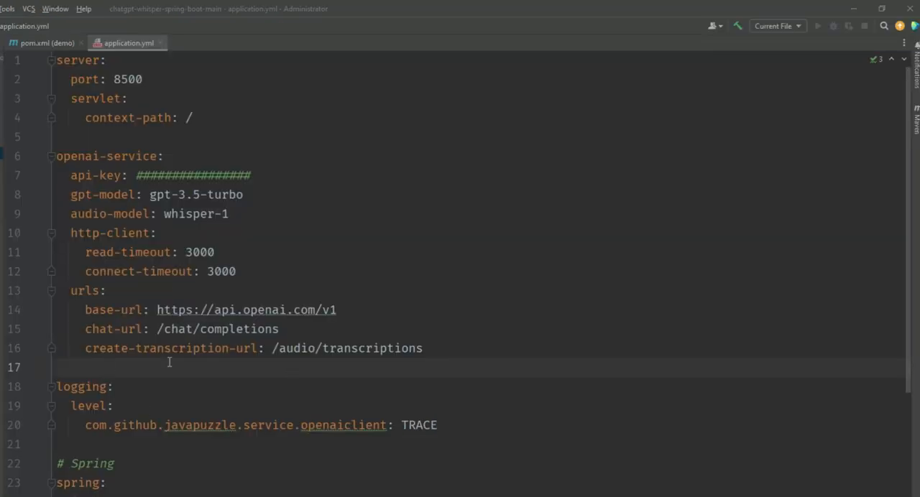
pyautogui.scroll(-3)
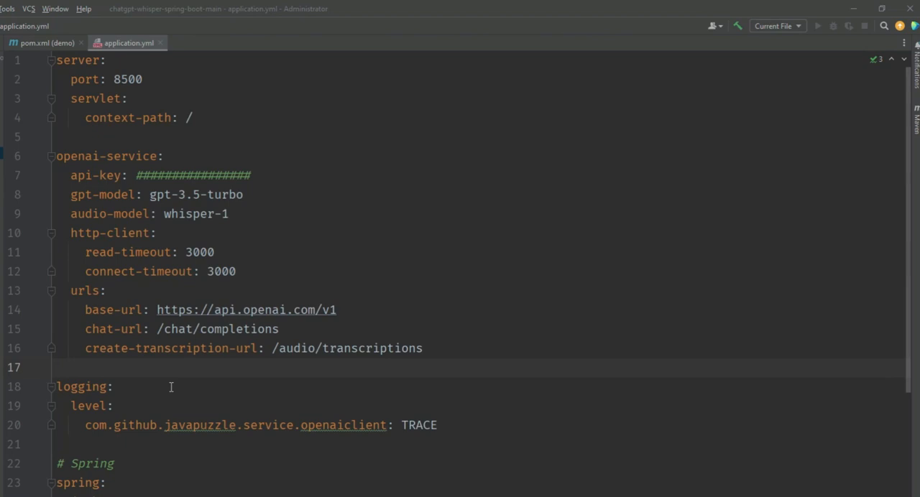
pyautogui.moveTo(109, 411)
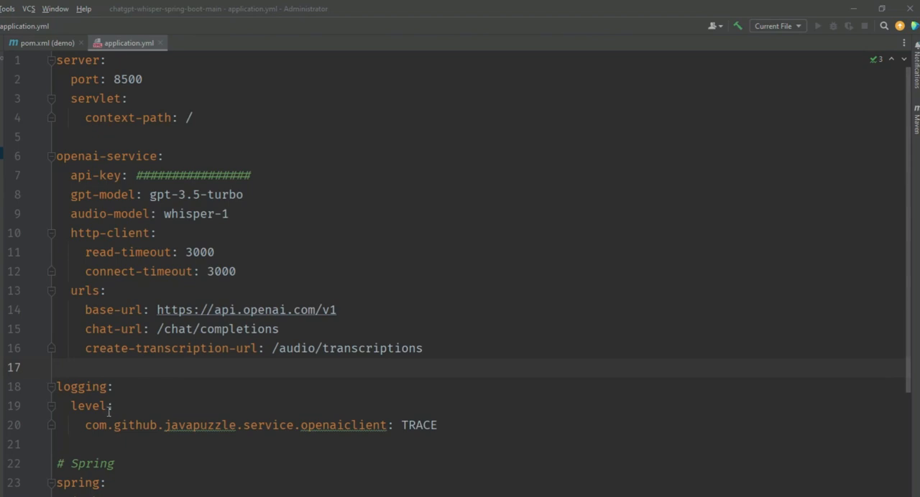
pyautogui.moveTo(151, 402)
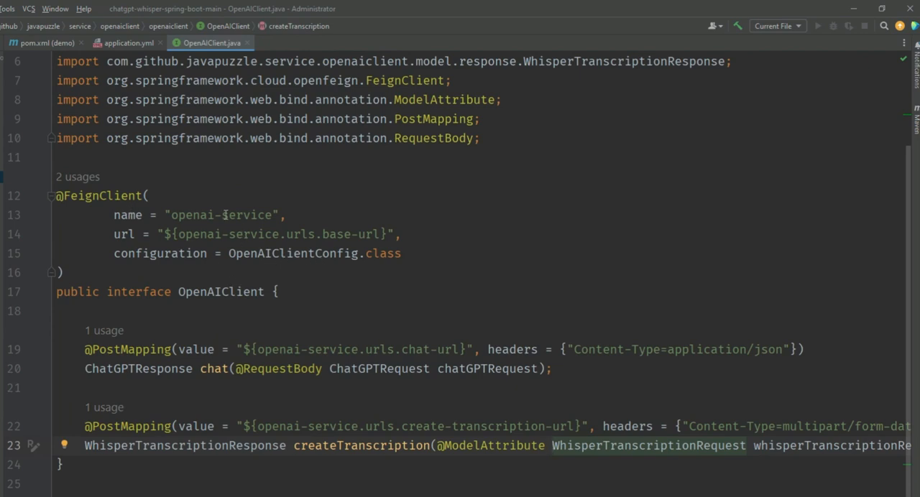
# - Compare OpenAIClient's FeignClient base-url placeholder with application.yml, then highlight its chat method
pyautogui.doubleClick(104, 196)
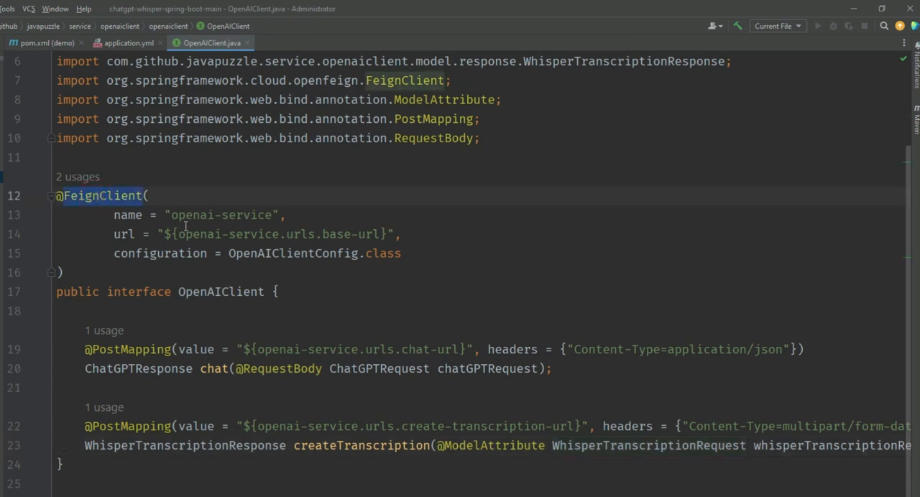
pyautogui.doubleClick(221, 215)
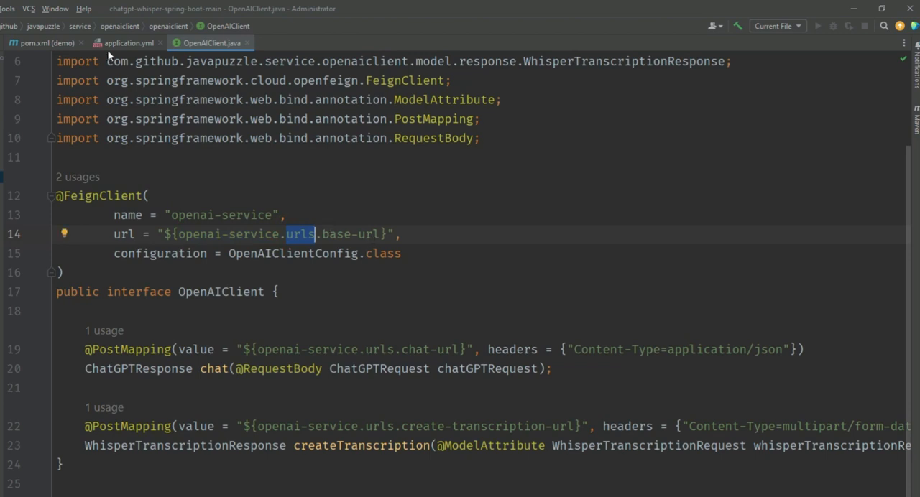
pyautogui.click(128, 43)
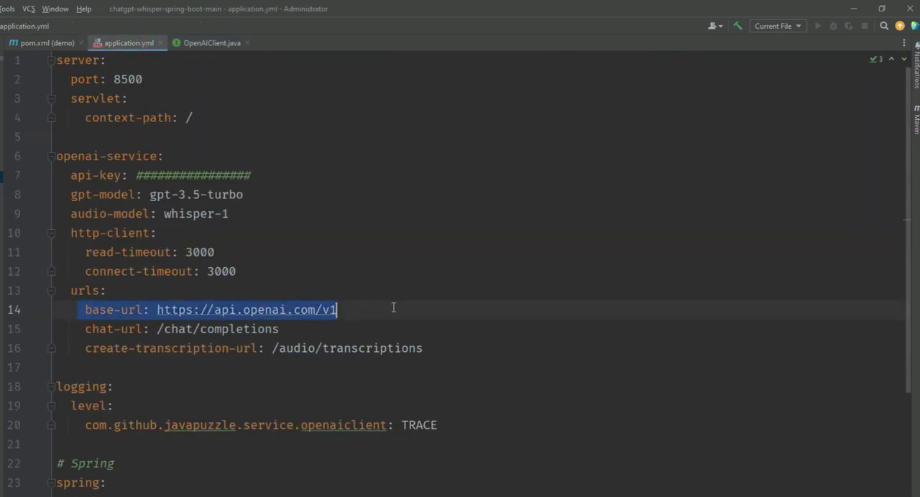
pyautogui.click(211, 43)
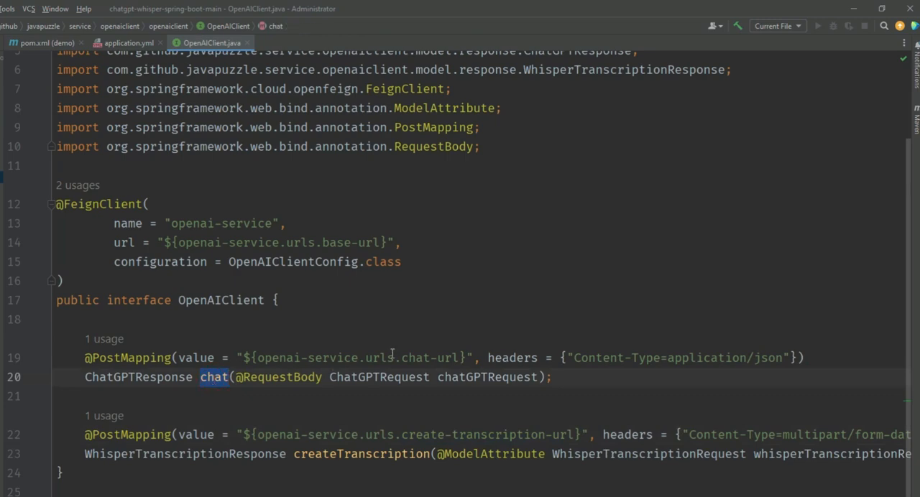
pyautogui.doubleClick(424, 357)
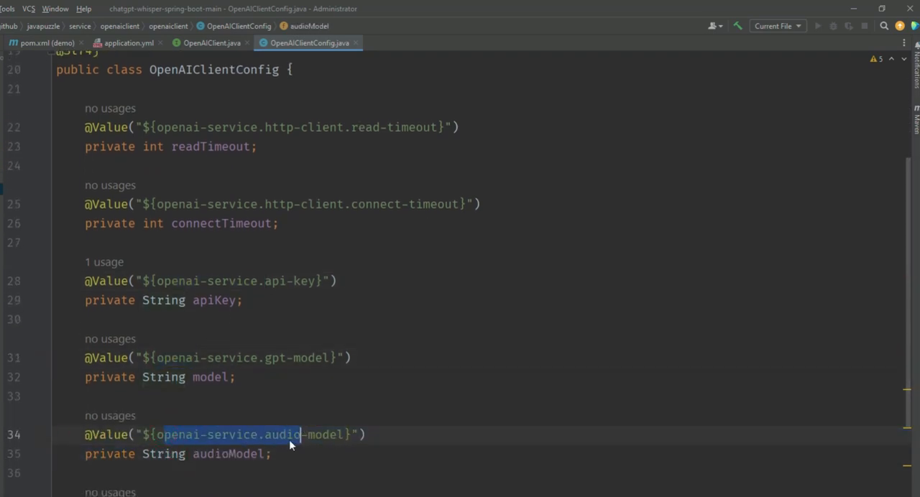
pyautogui.scroll(-3)
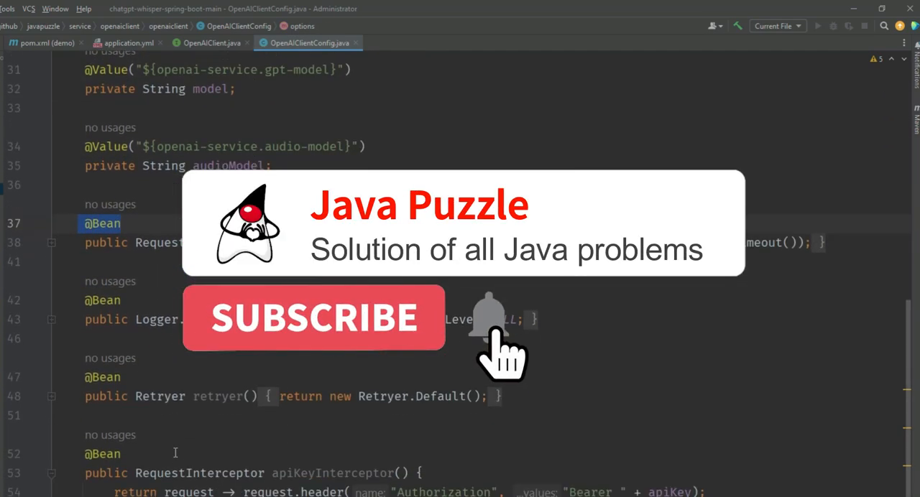
pyautogui.click(313, 318)
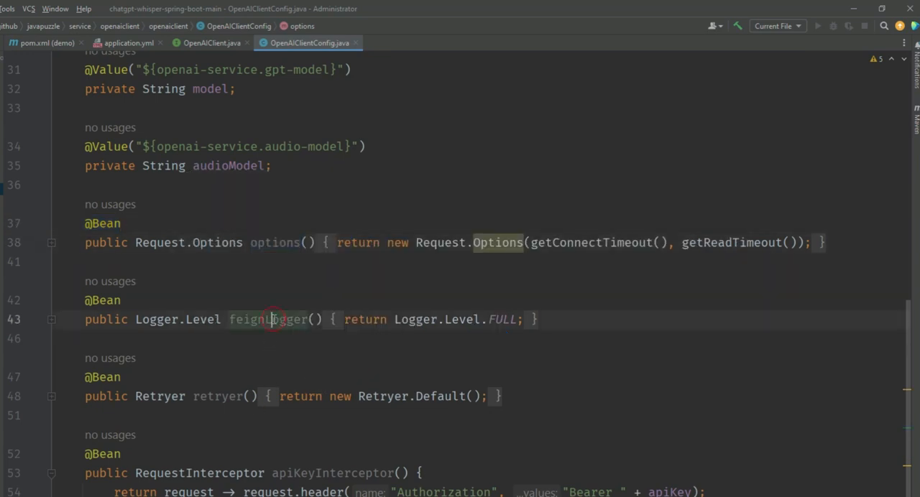
pyautogui.doubleClick(217, 396)
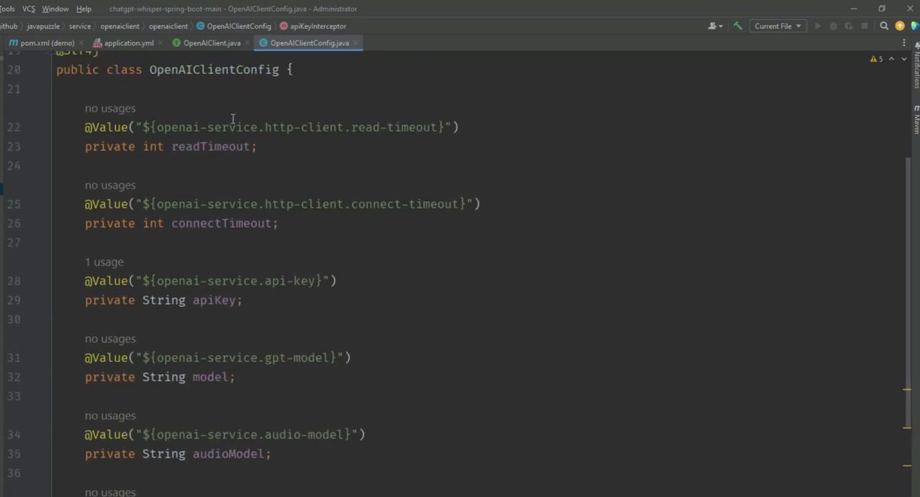
pyautogui.scroll(3)
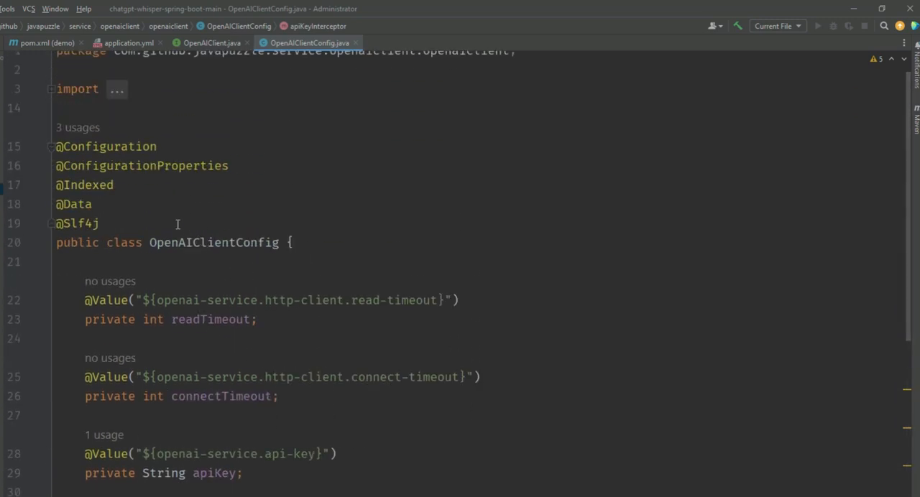
pyautogui.doubleClick(85, 185)
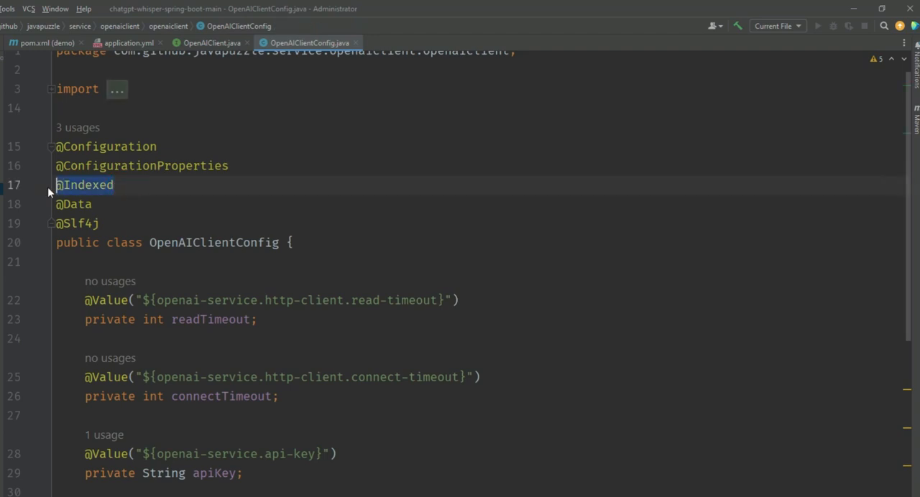
pyautogui.moveTo(203, 158)
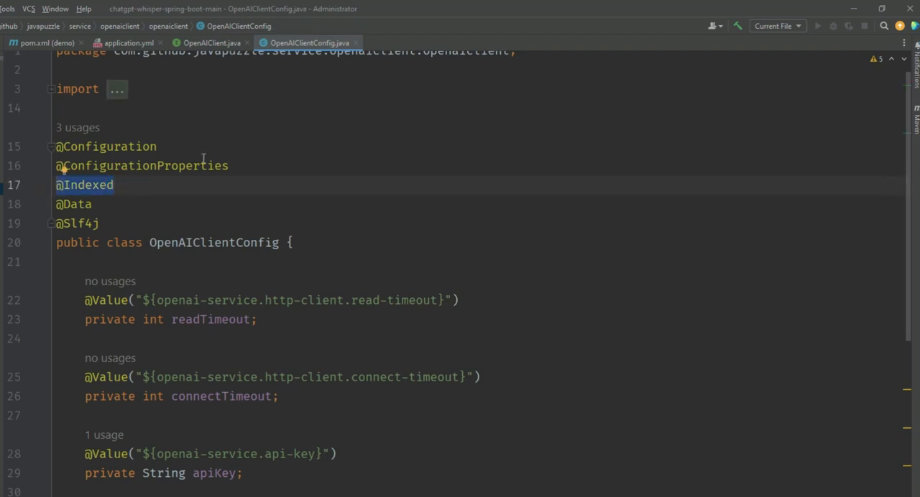
pyautogui.moveTo(264, 263)
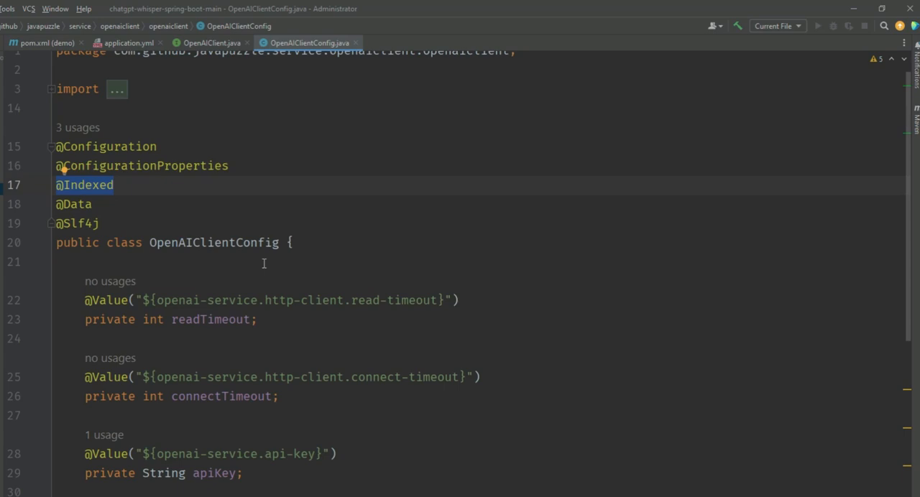
pyautogui.scroll(-3)
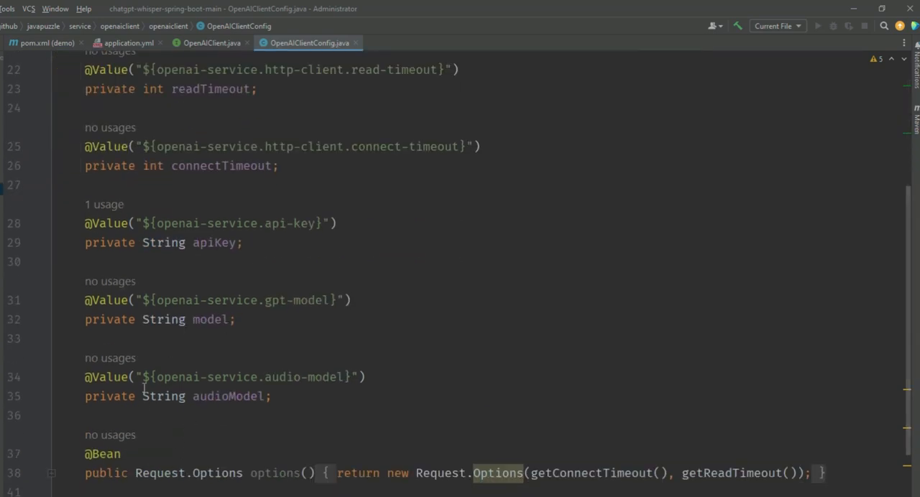
pyautogui.moveTo(242, 353)
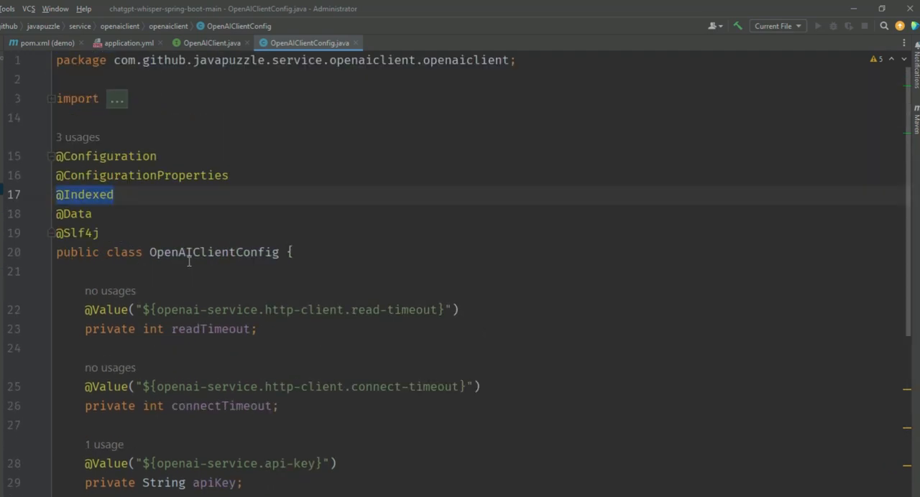
pyautogui.scroll(-3)
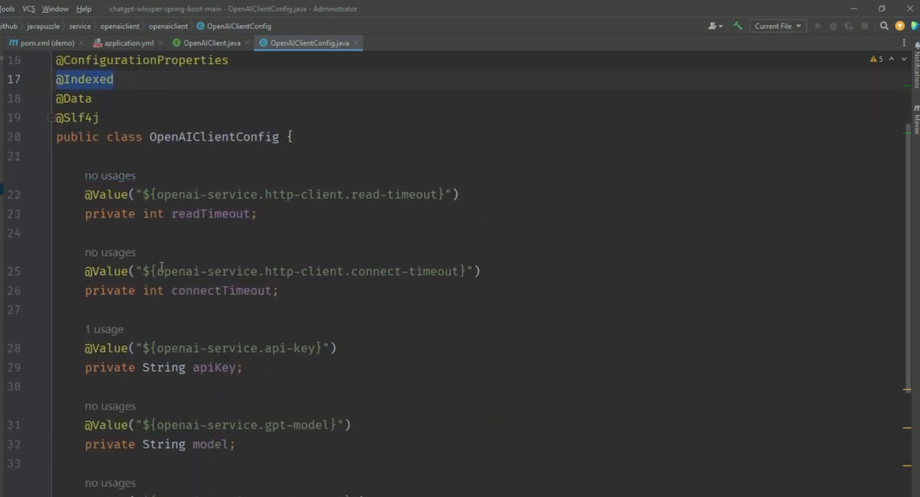
pyautogui.scroll(-3)
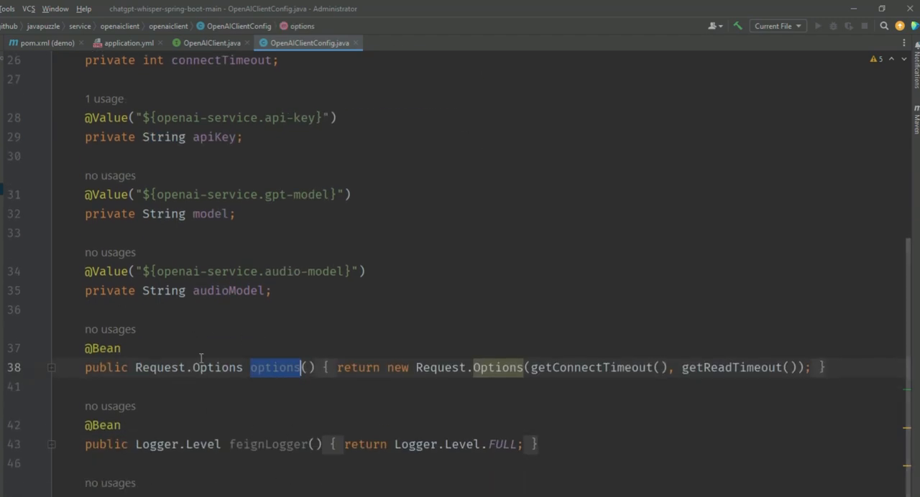
pyautogui.scroll(-3)
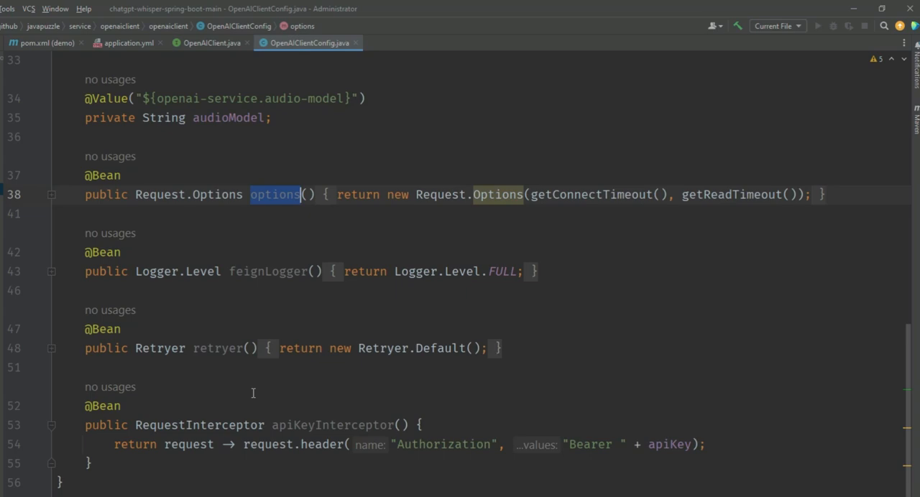
pyautogui.moveTo(263, 392)
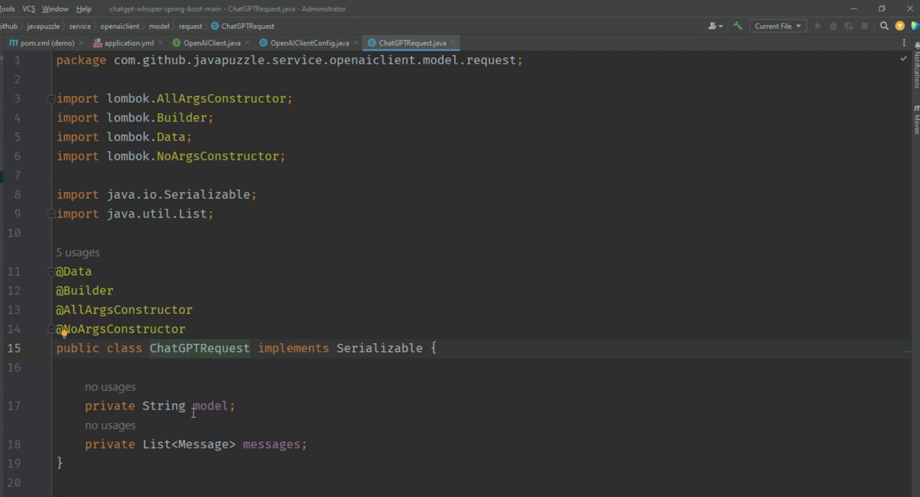
# - Review ChatGPTRequest's model and messages fields against the gpt-3.5-turbo value in application.yml
pyautogui.doubleClick(209, 406)
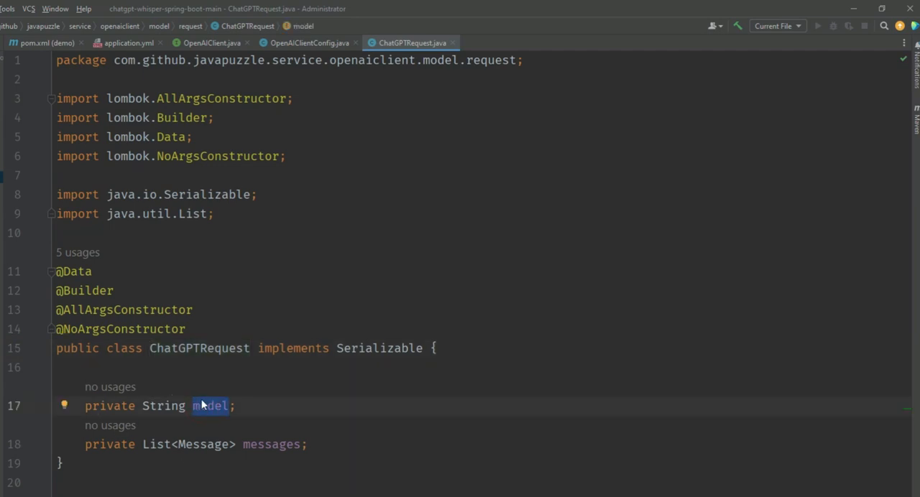
pyautogui.doubleClick(271, 445)
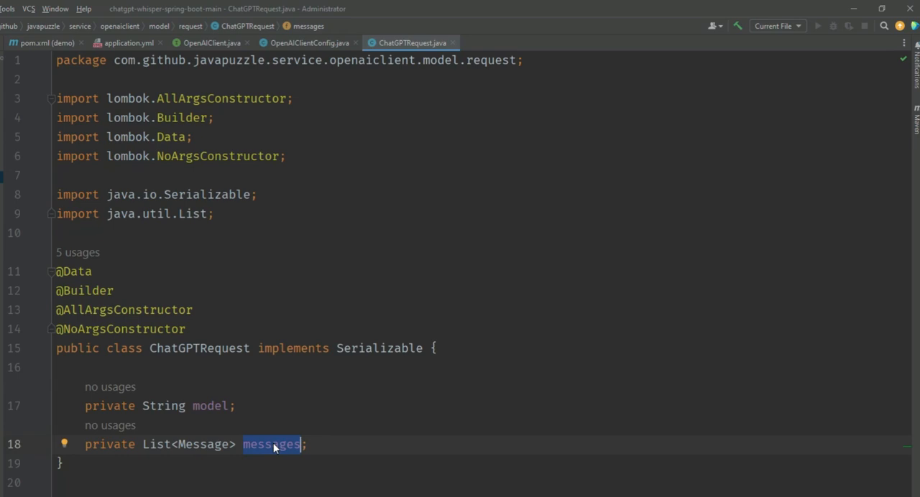
pyautogui.moveTo(264, 451)
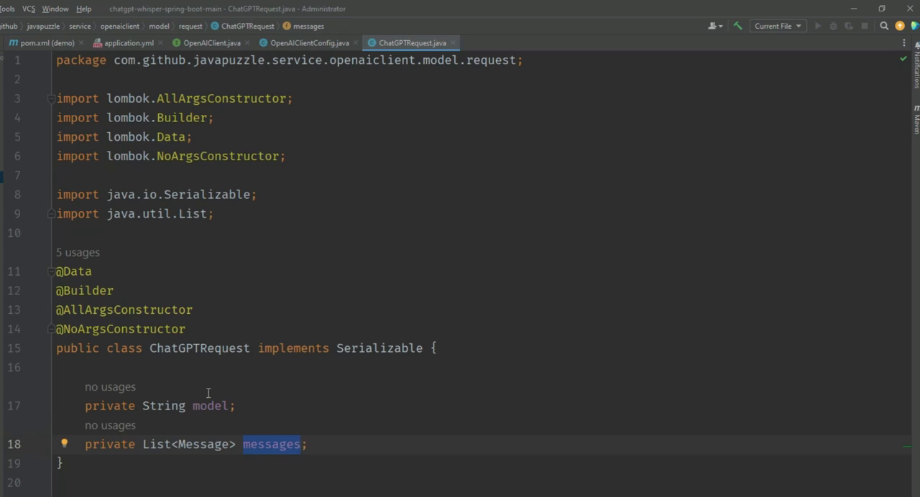
pyautogui.moveTo(109, 399)
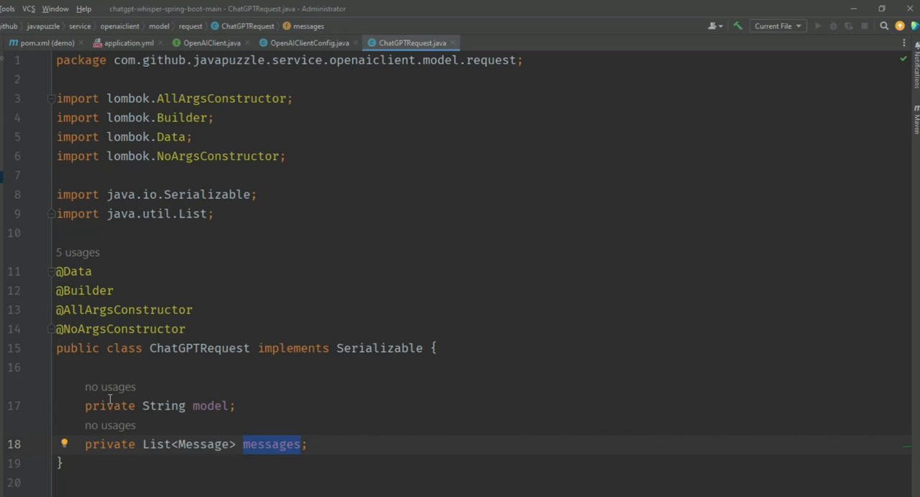
pyautogui.click(128, 42)
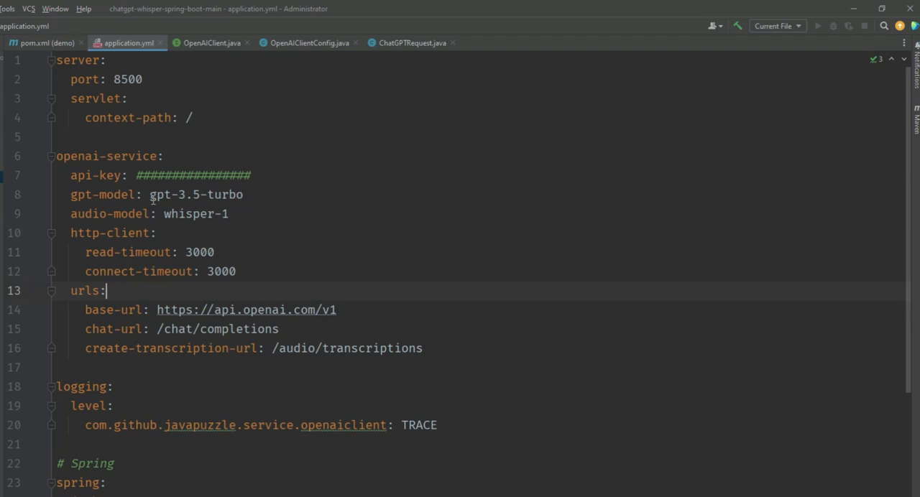
pyautogui.doubleClick(195, 195)
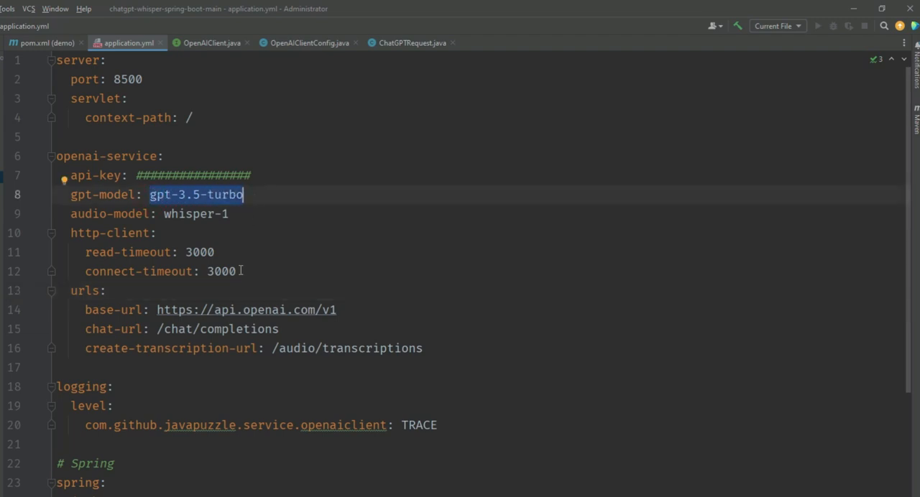
# - Go through the ChatGPTResponse and TranscriptionRequest model classes
pyautogui.click(412, 42)
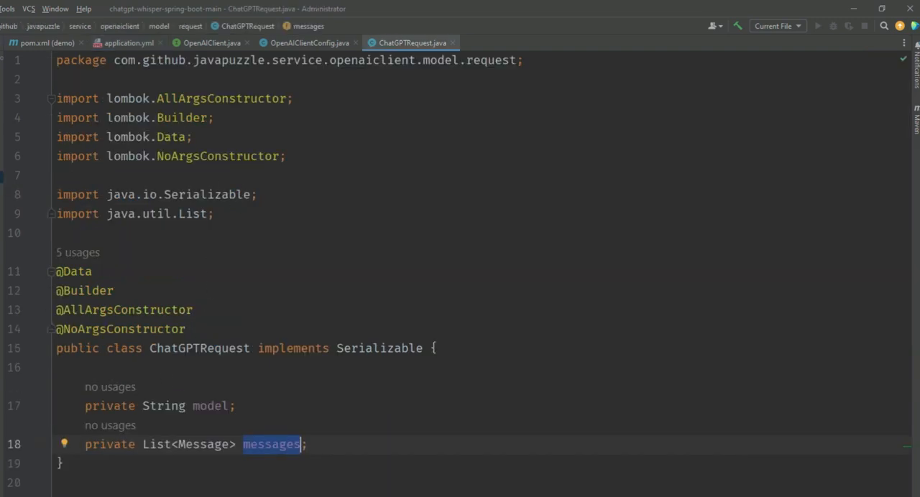
pyautogui.click(510, 43)
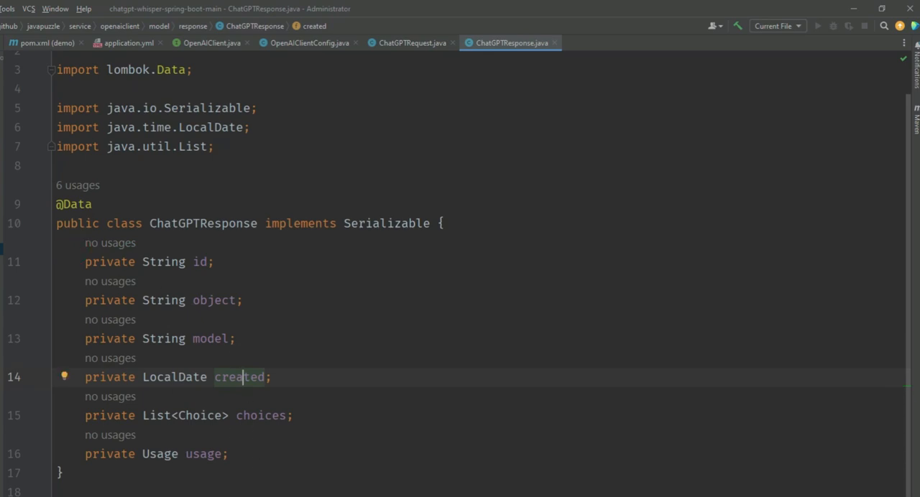
pyautogui.moveTo(230, 362)
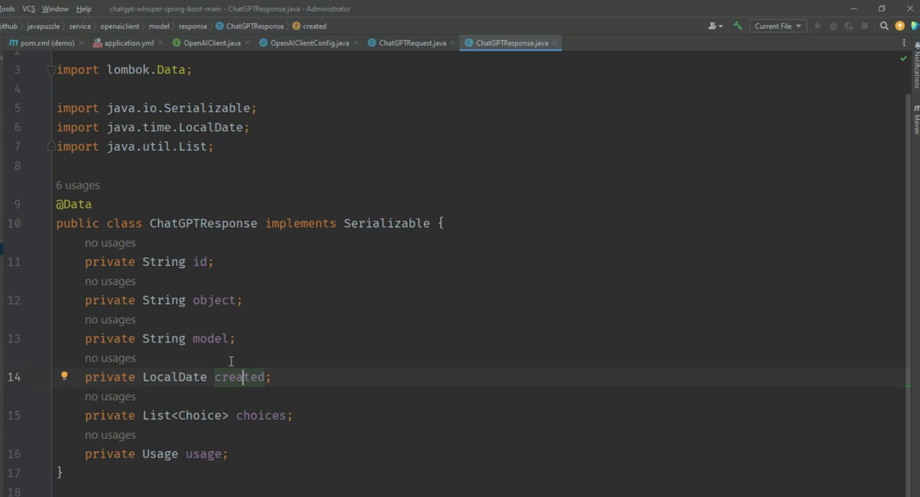
pyautogui.moveTo(56, 279)
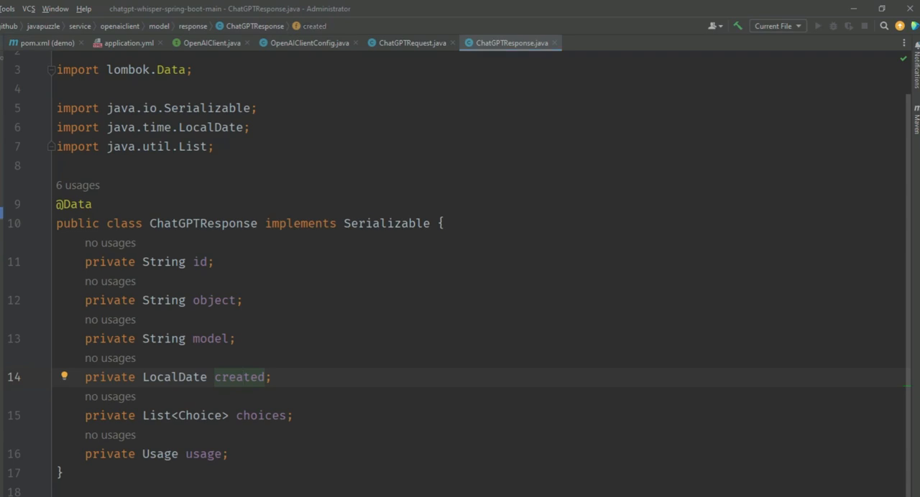
pyautogui.click(616, 43)
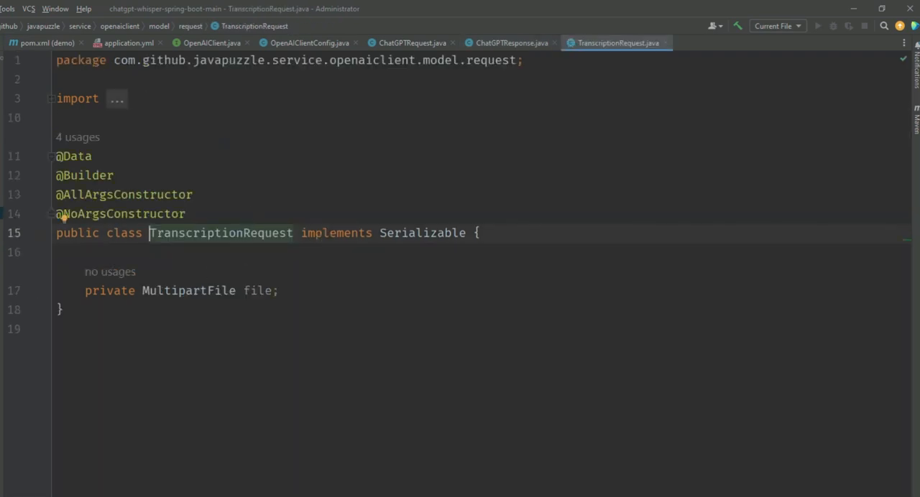
pyautogui.click(743, 42)
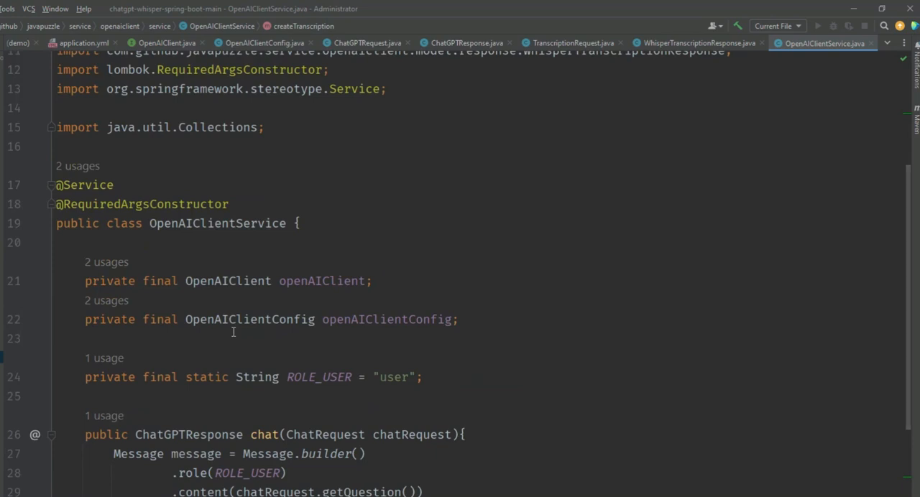
pyautogui.moveTo(306, 267)
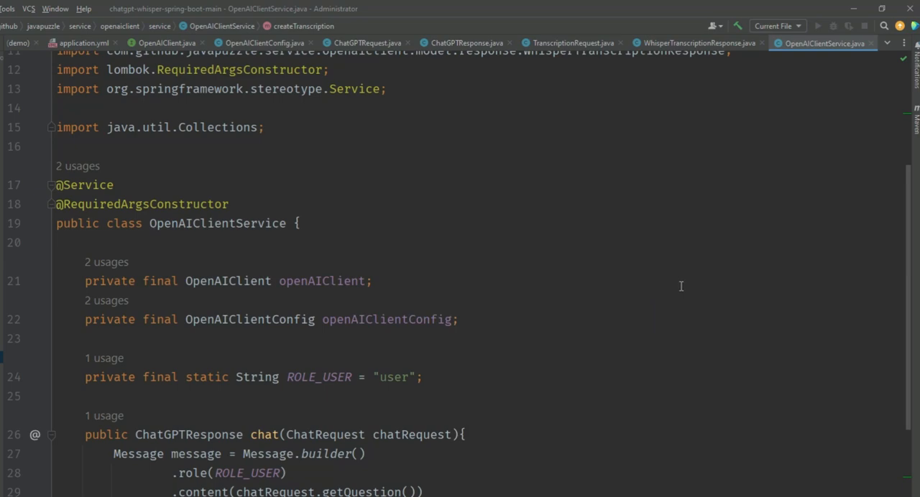
# - Walk through OpenAIClientService's chat method building the message and calling openAIClient
pyautogui.scroll(-3)
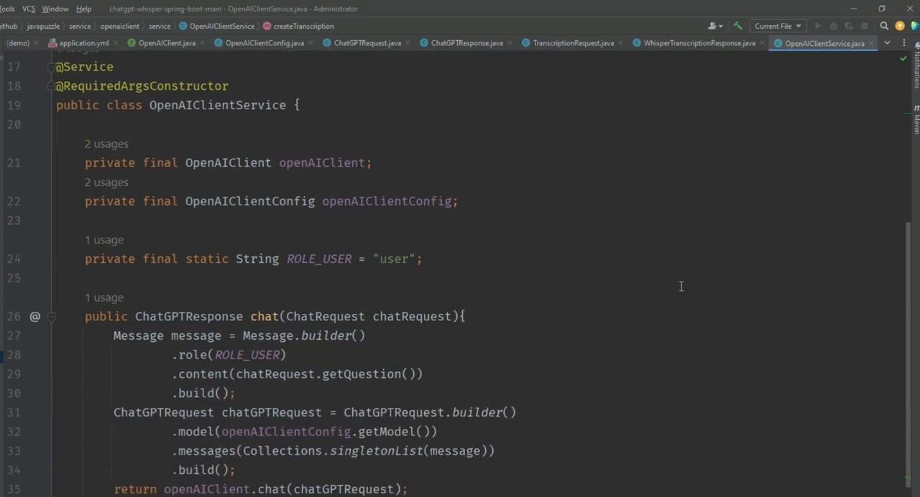
pyautogui.scroll(-3)
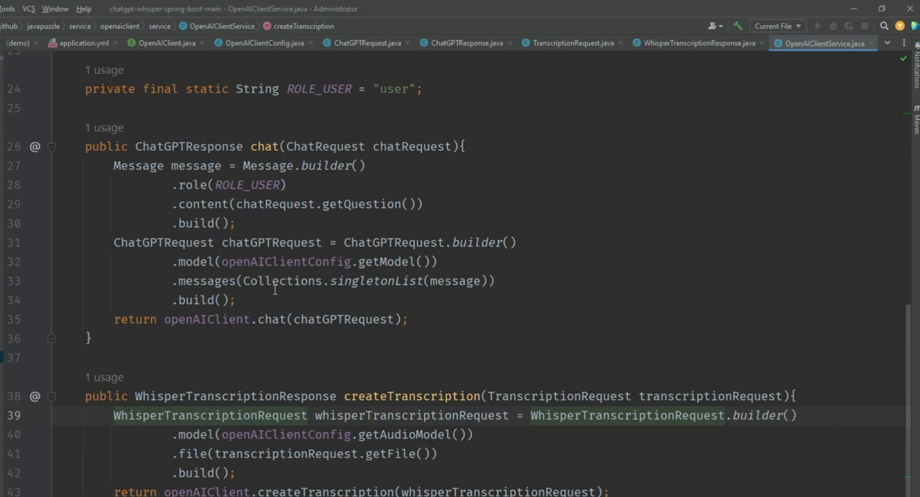
pyautogui.doubleClick(263, 145)
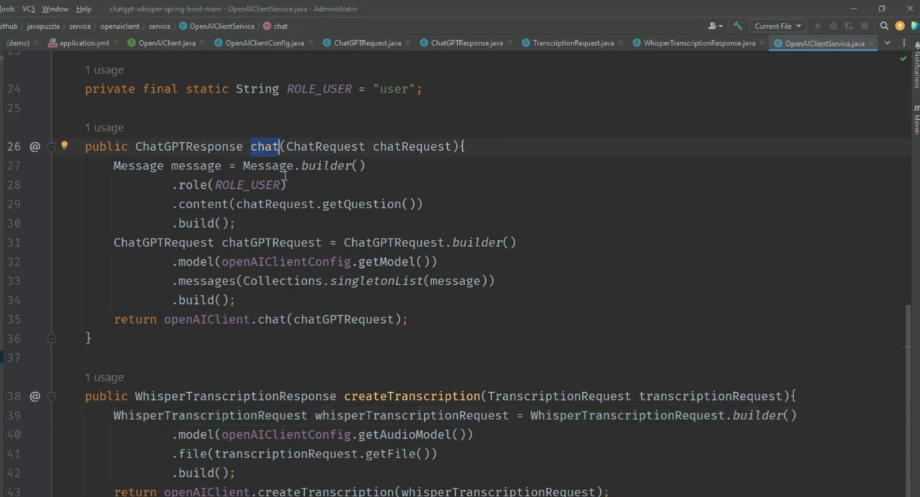
pyautogui.doubleClick(412, 396)
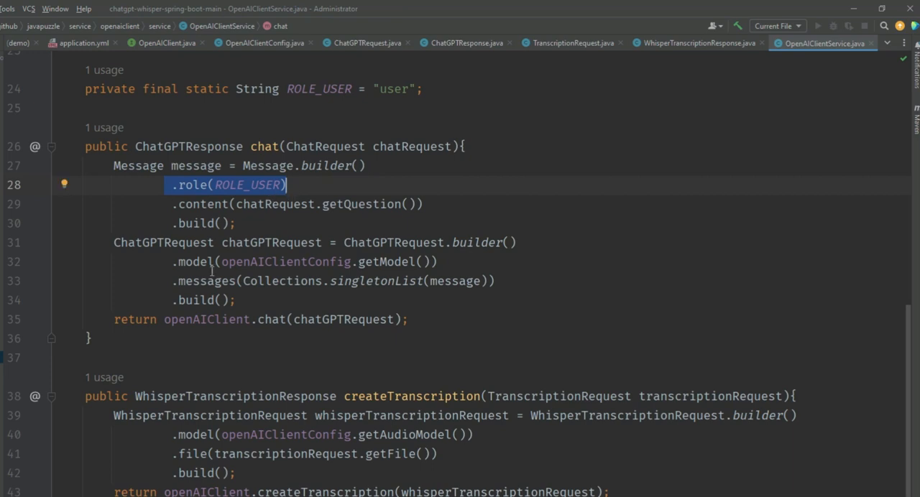
pyautogui.click(191, 165)
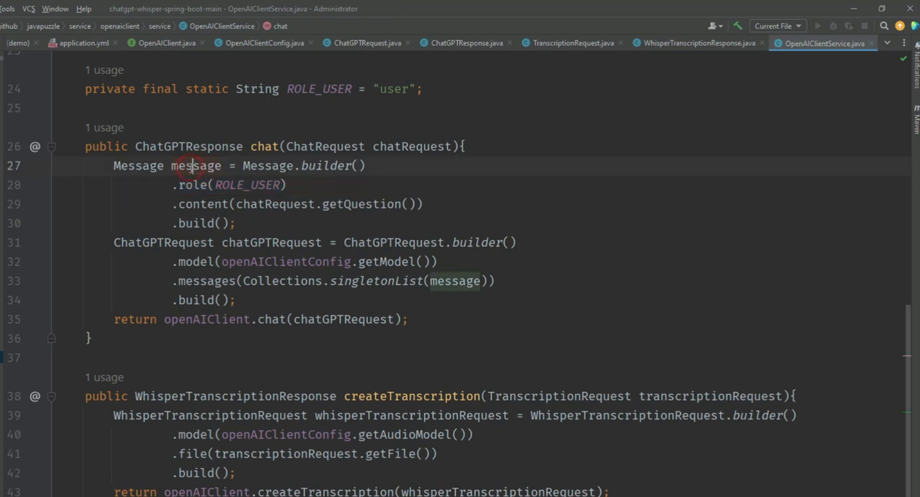
pyautogui.doubleClick(196, 166)
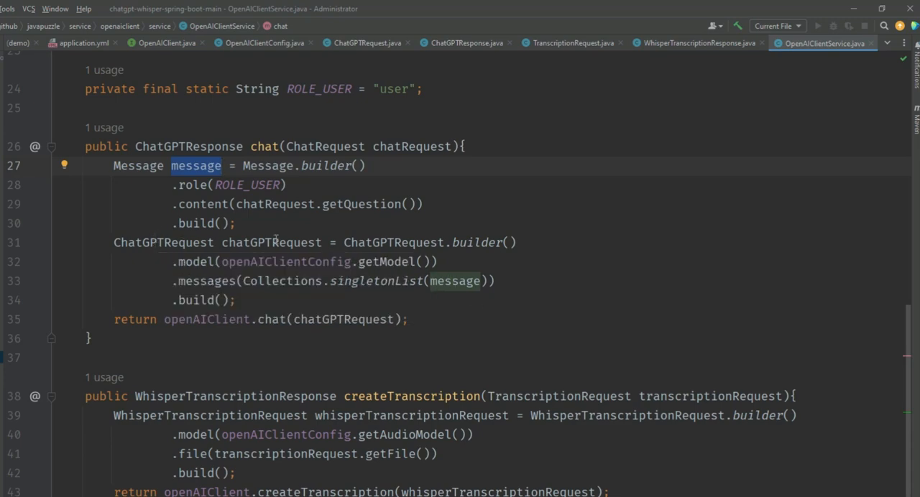
pyautogui.click(272, 242)
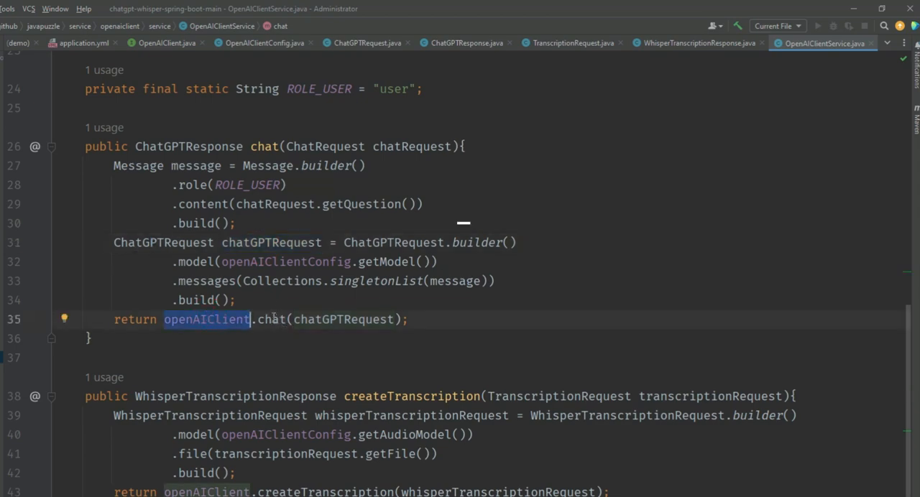
# - Check the client's chat declaration, the OpenFeign dependency and the WhisperTranscriptionResponse class
pyautogui.click(166, 43)
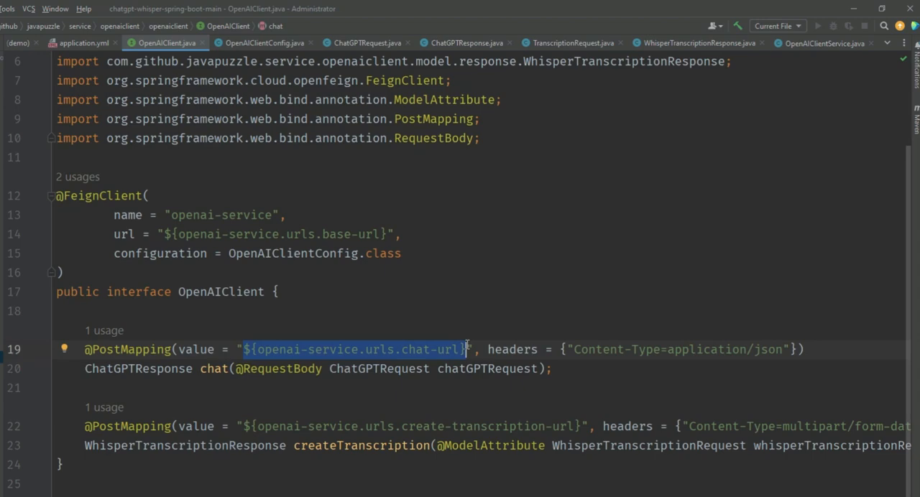
pyautogui.moveTo(426, 359)
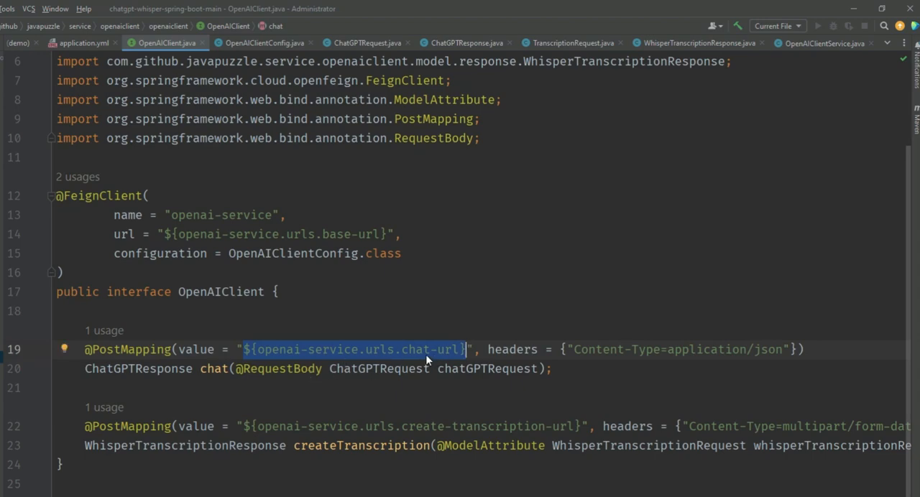
pyautogui.moveTo(290, 229)
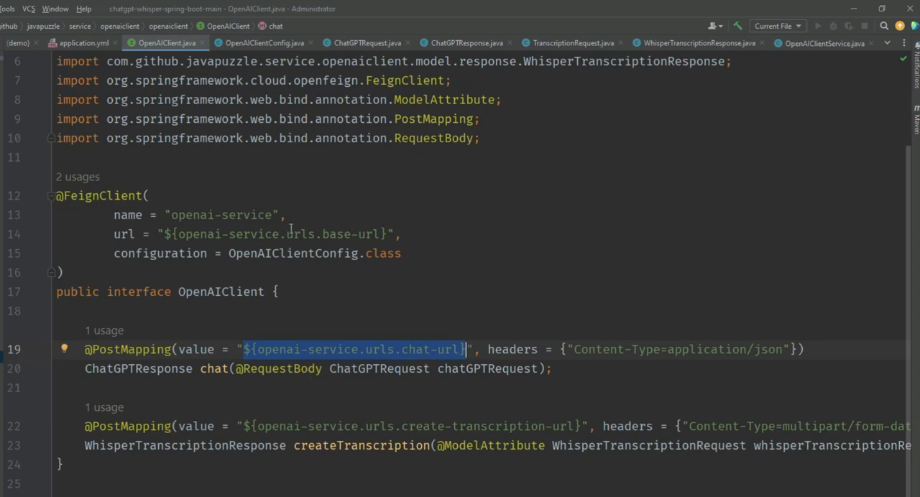
pyautogui.click(43, 42)
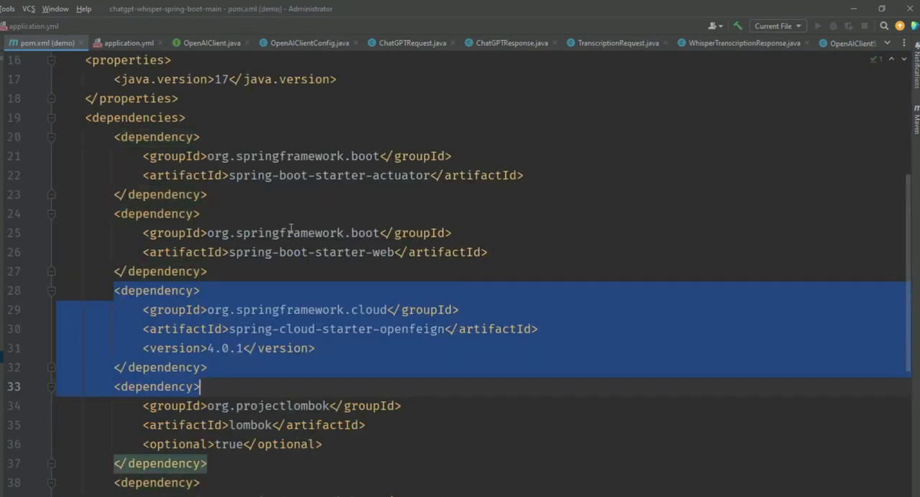
pyautogui.click(823, 43)
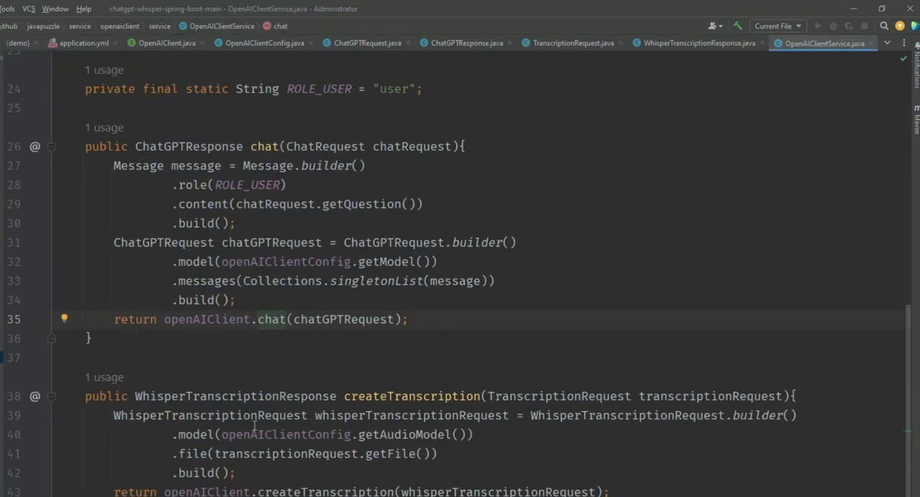
pyautogui.doubleClick(235, 396)
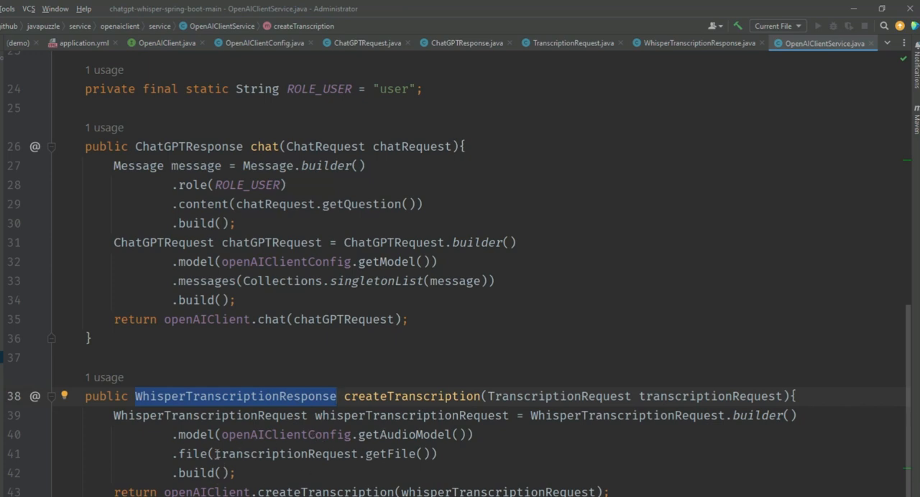
pyautogui.moveTo(327, 492)
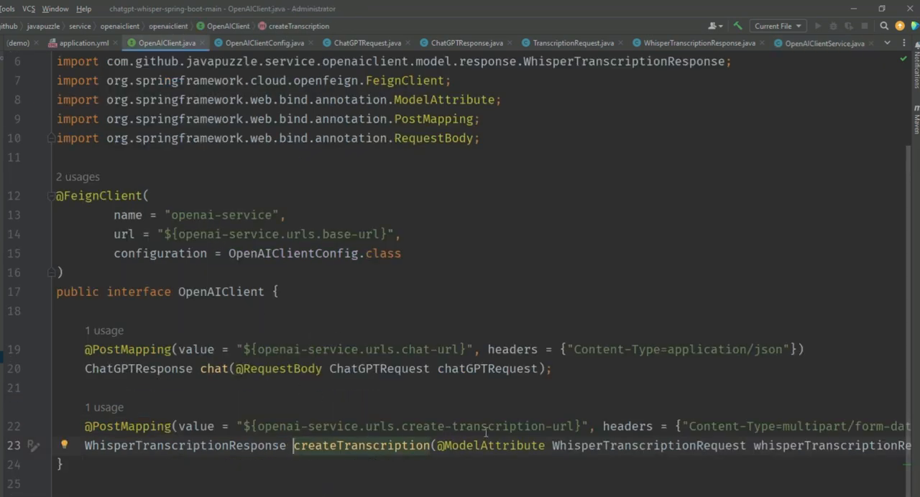
pyautogui.moveTo(316, 422)
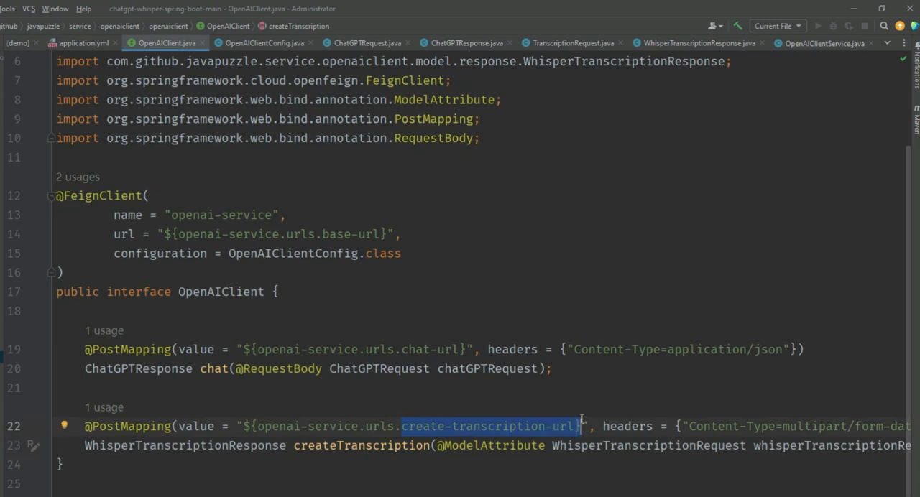
pyautogui.moveTo(321, 489)
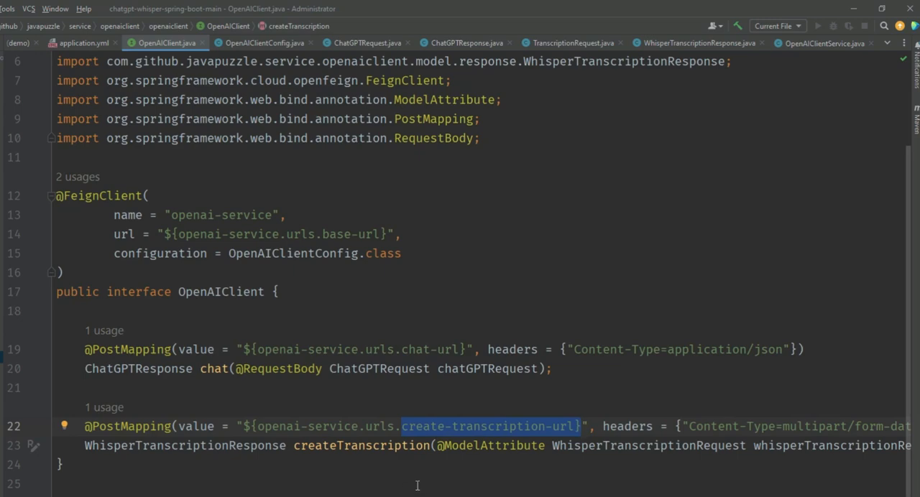
pyautogui.click(697, 43)
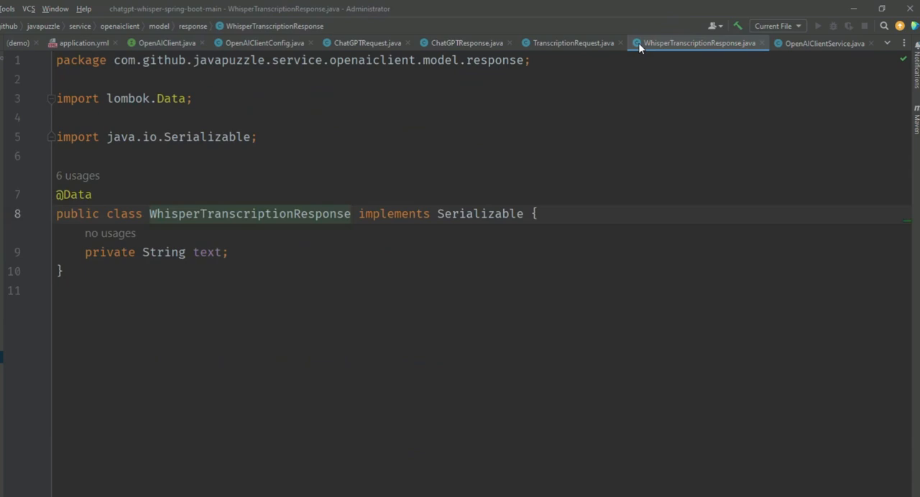
pyautogui.click(823, 43)
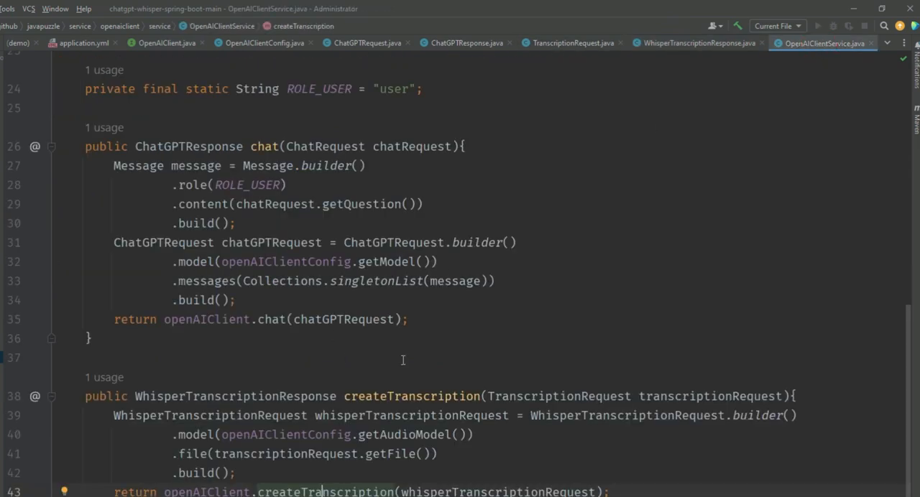
pyautogui.moveTo(545, 403)
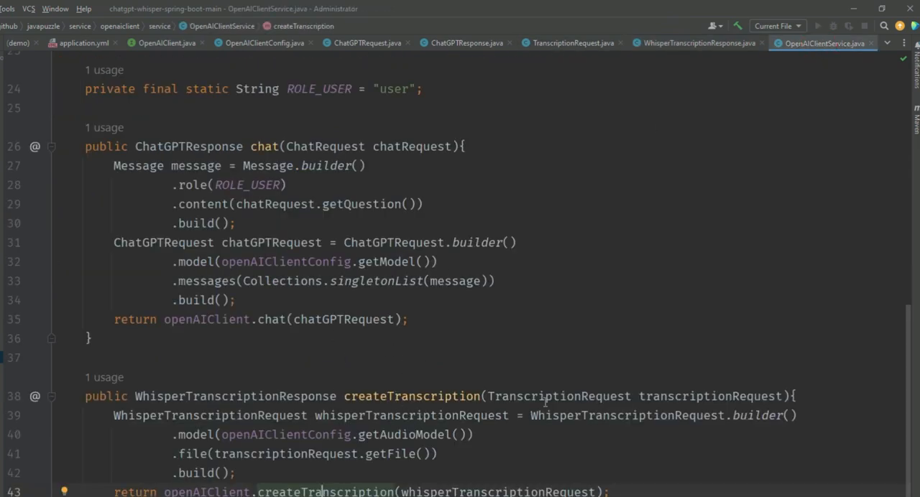
pyautogui.moveTo(601, 321)
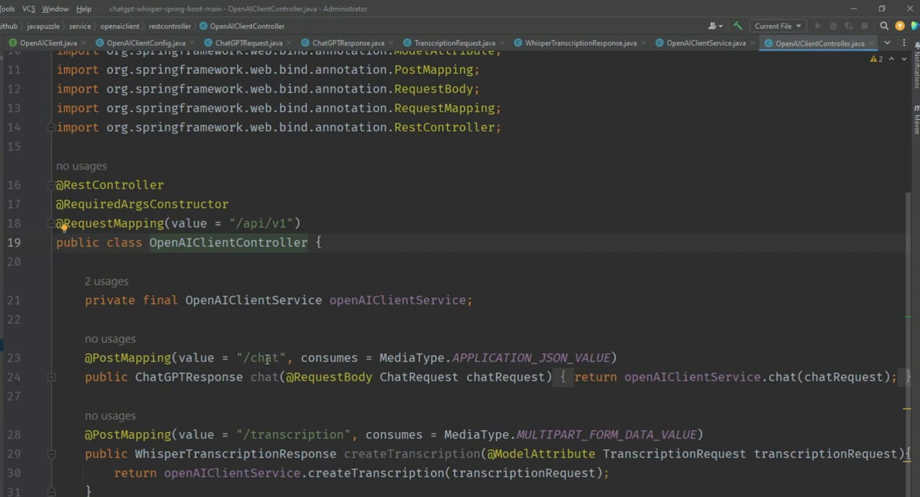
# - Walk through the controller's /chat endpoint returning ChatGPTResponse and the /transcription endpoint
pyautogui.doubleClick(263, 357)
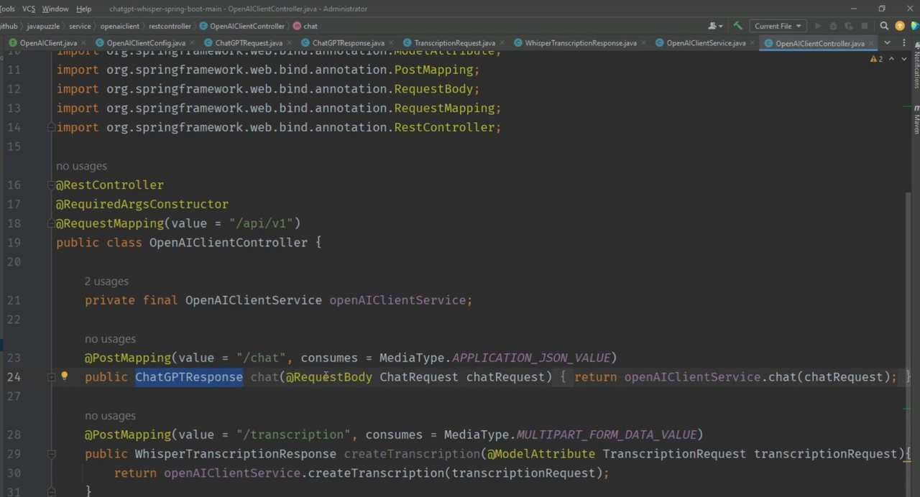
pyautogui.click(288, 435)
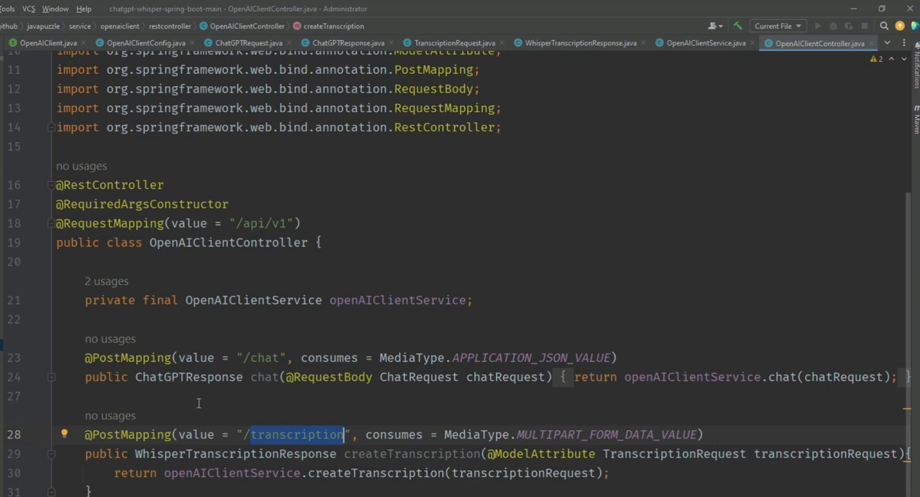
pyautogui.scroll(3)
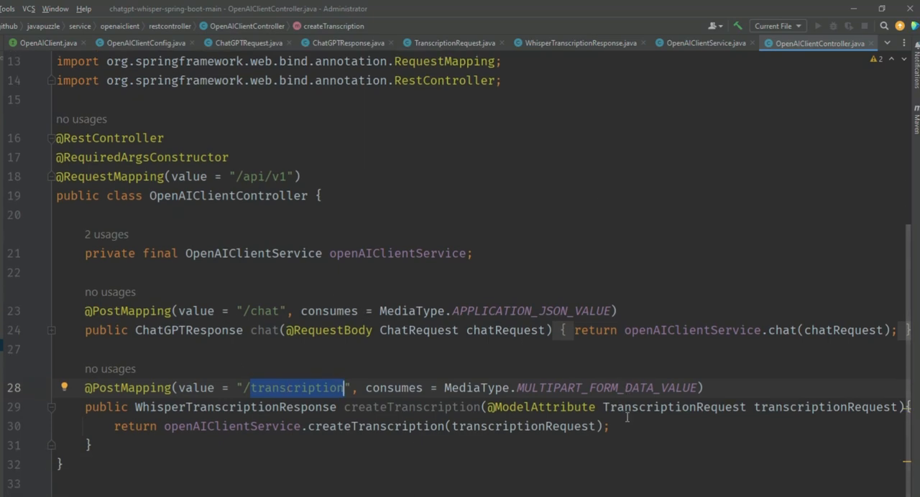
pyautogui.moveTo(294, 50)
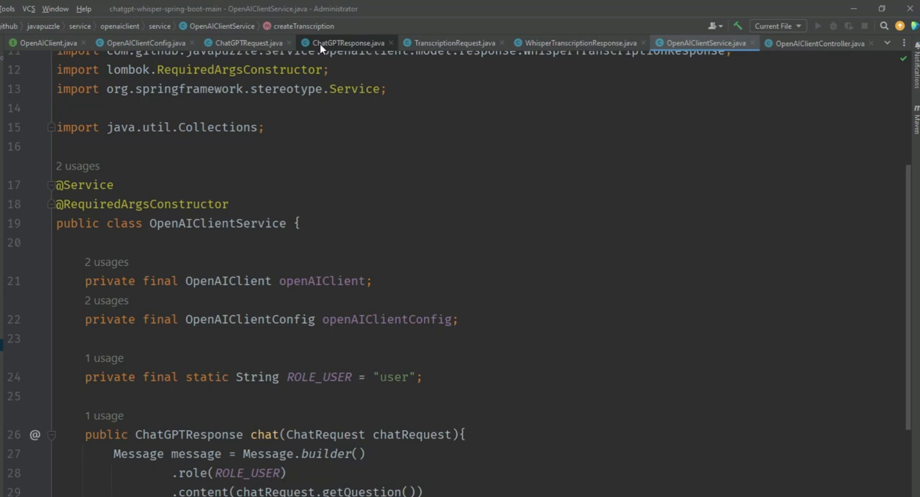
pyautogui.click(145, 43)
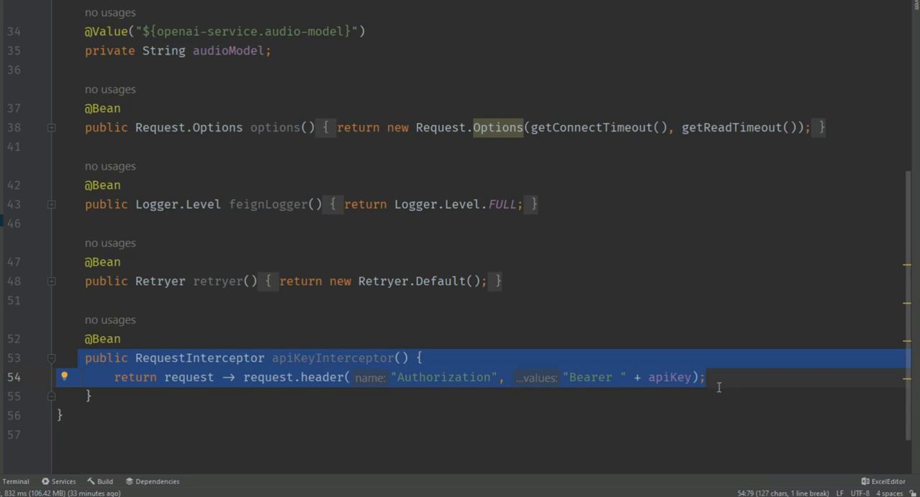
pyautogui.moveTo(570, 381)
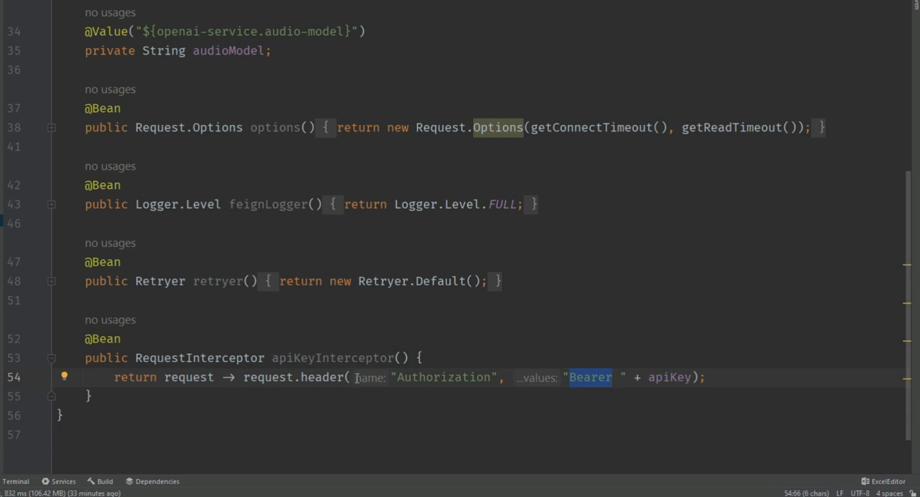
# - Highlight the apiKeyInterceptor lambda that adds the Bearer Authorization header
pyautogui.doubleClick(199, 358)
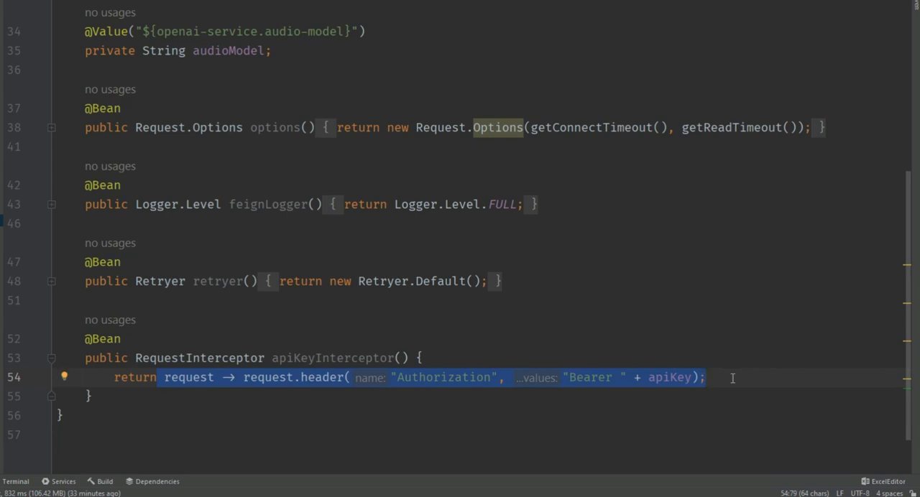
pyautogui.moveTo(726, 386)
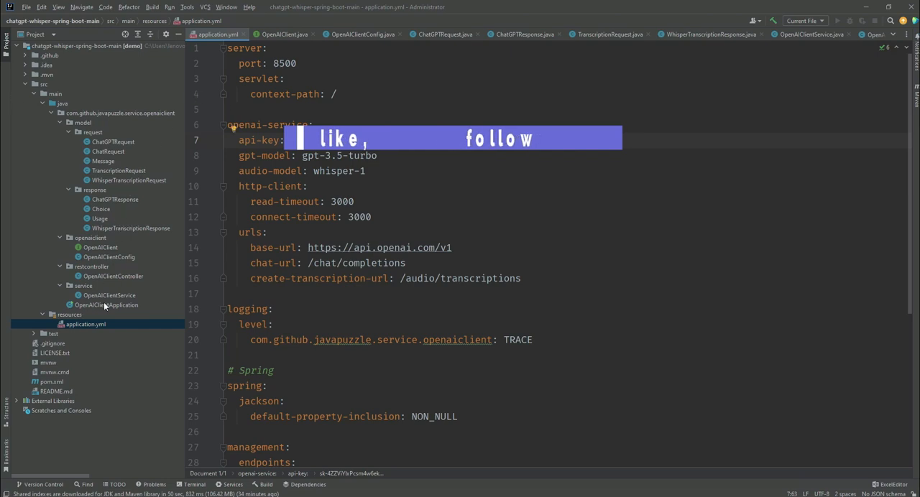
# - Launch OpenAIClientApplication on port 8500, then select the controller's /chat endpoint path
pyautogui.click(106, 305)
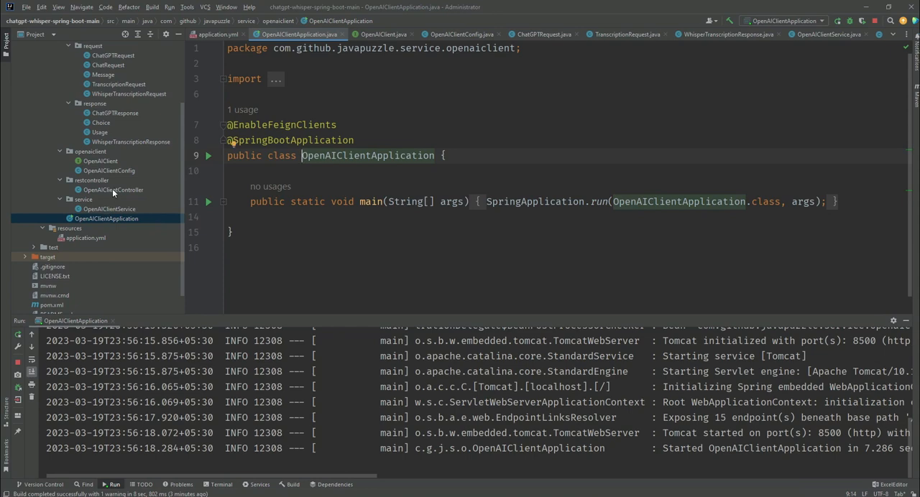
pyautogui.click(113, 189)
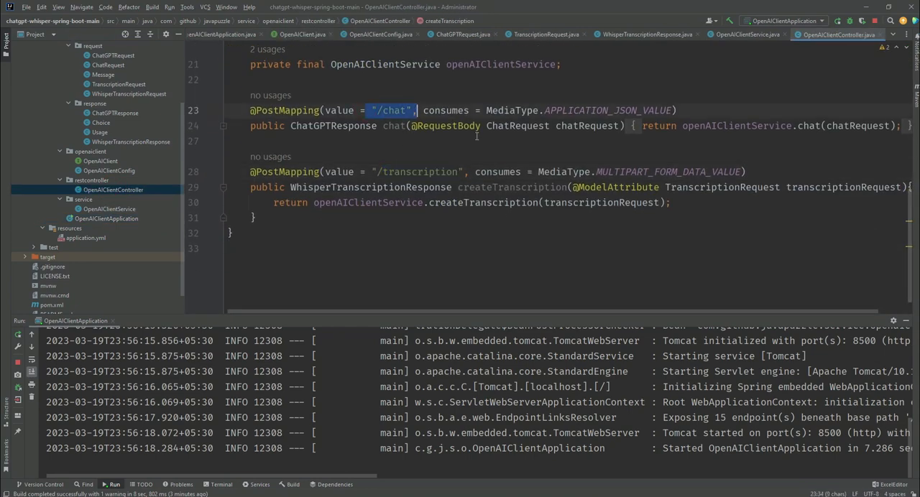
pyautogui.doubleClick(516, 126)
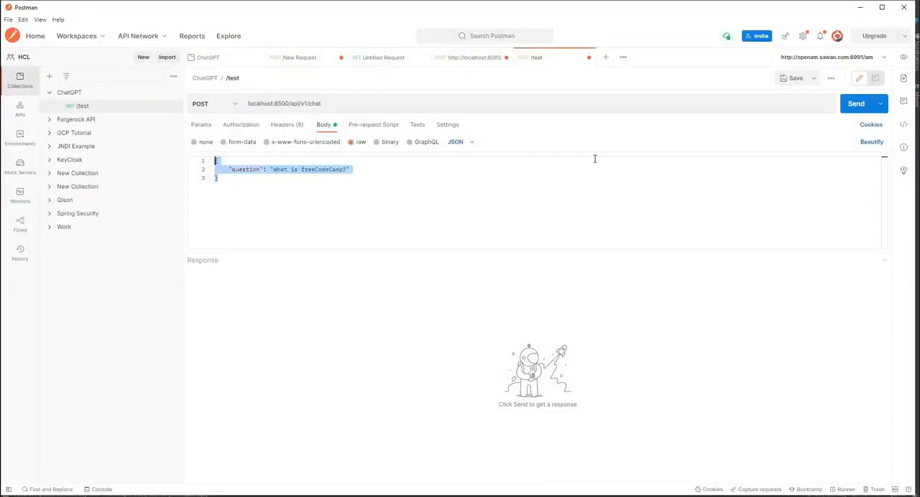
# - In Postman, focus the 'What is freeCodeCamp?' question in the /api/v1/chat request body
pyautogui.click(856, 103)
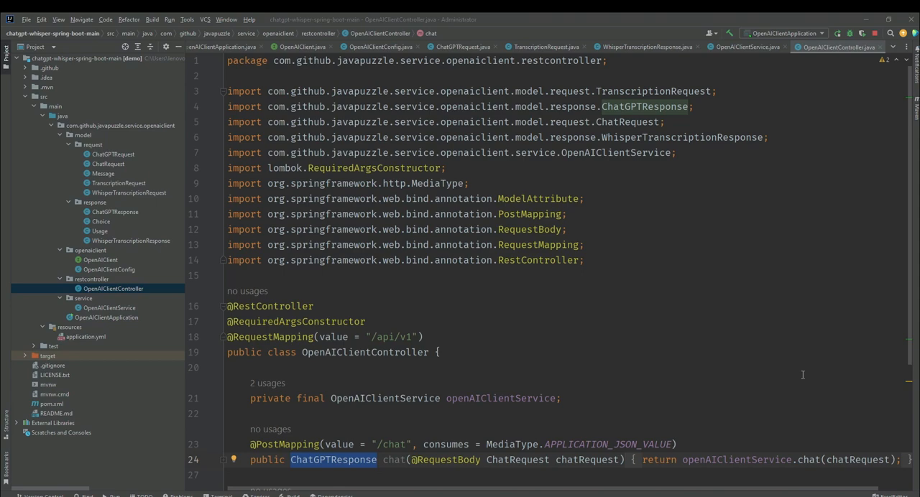
pyautogui.moveTo(817, 368)
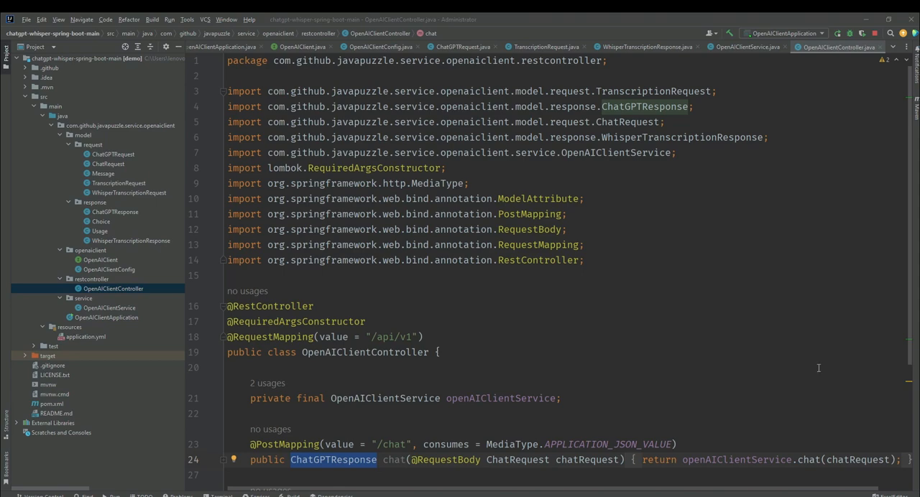